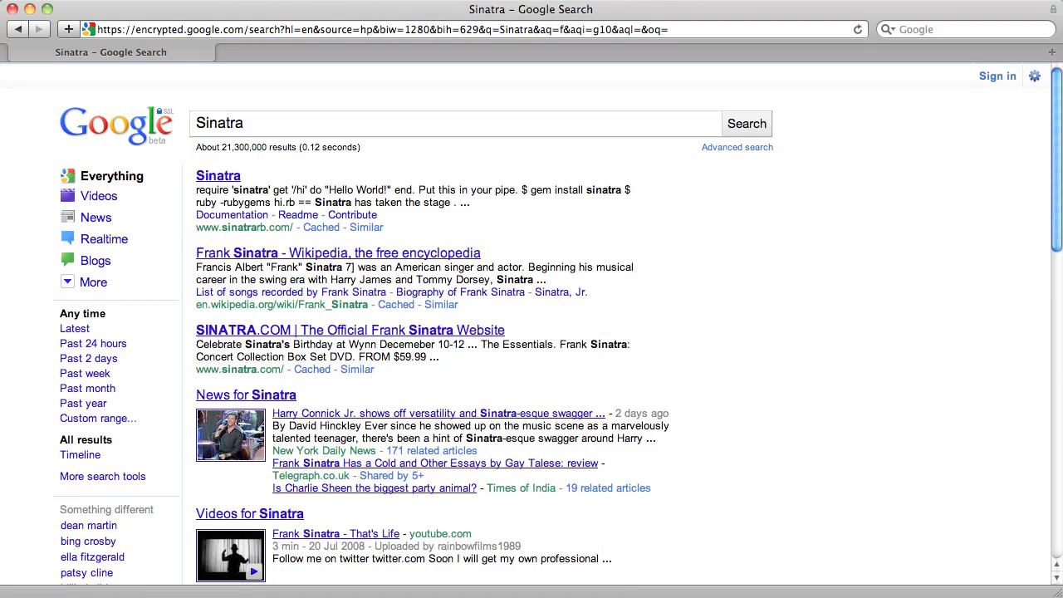
mouse_move(73, 164)
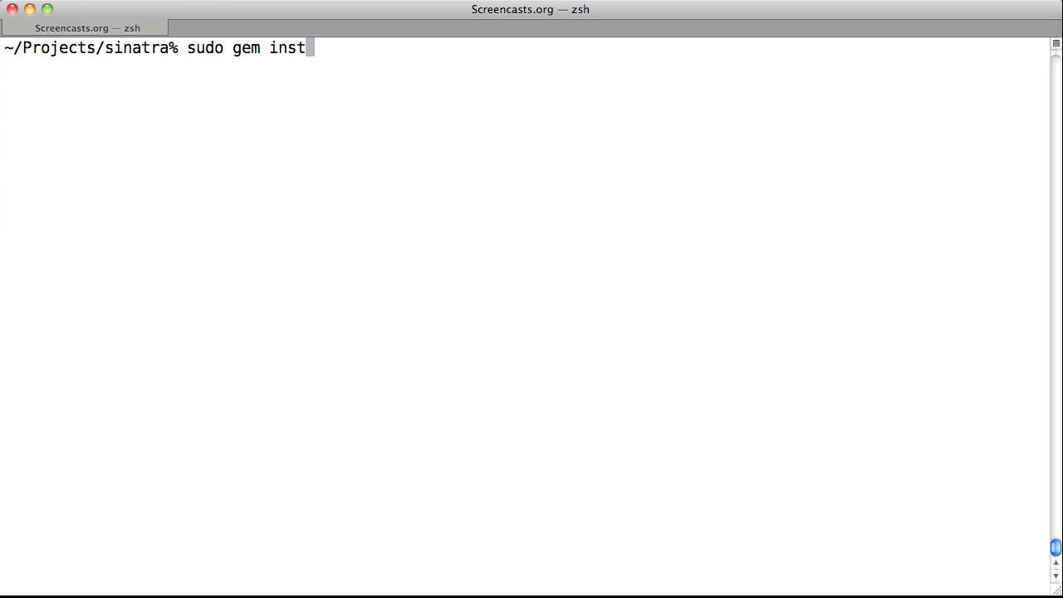
Enter the command to install the sinatra gem with sudo.
text(all sinatra)
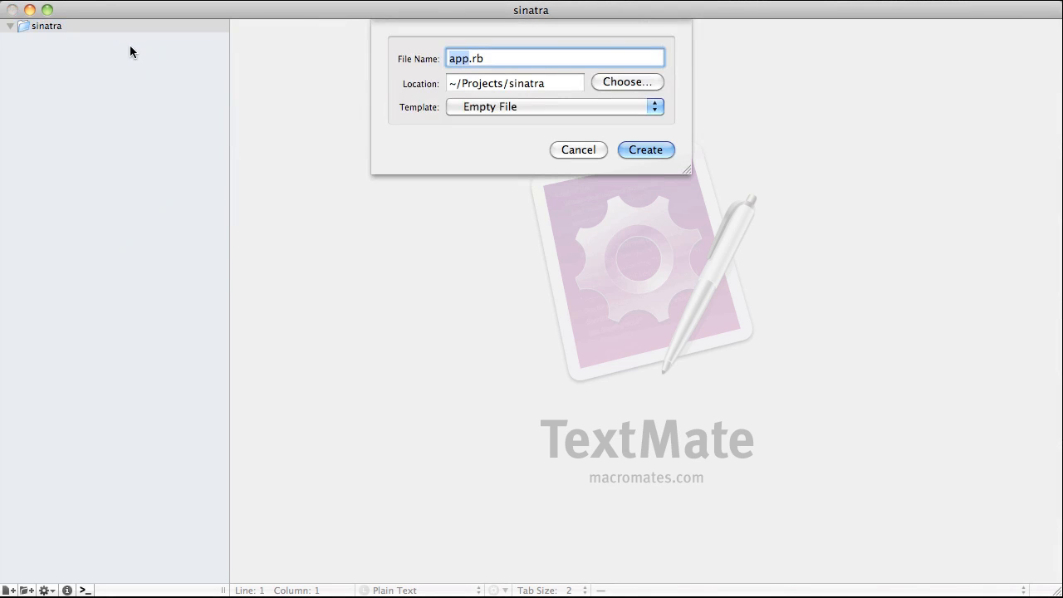
Create empty app.rb and add require 'rubygems' and require 'sinatra' lines.
click(645, 150)
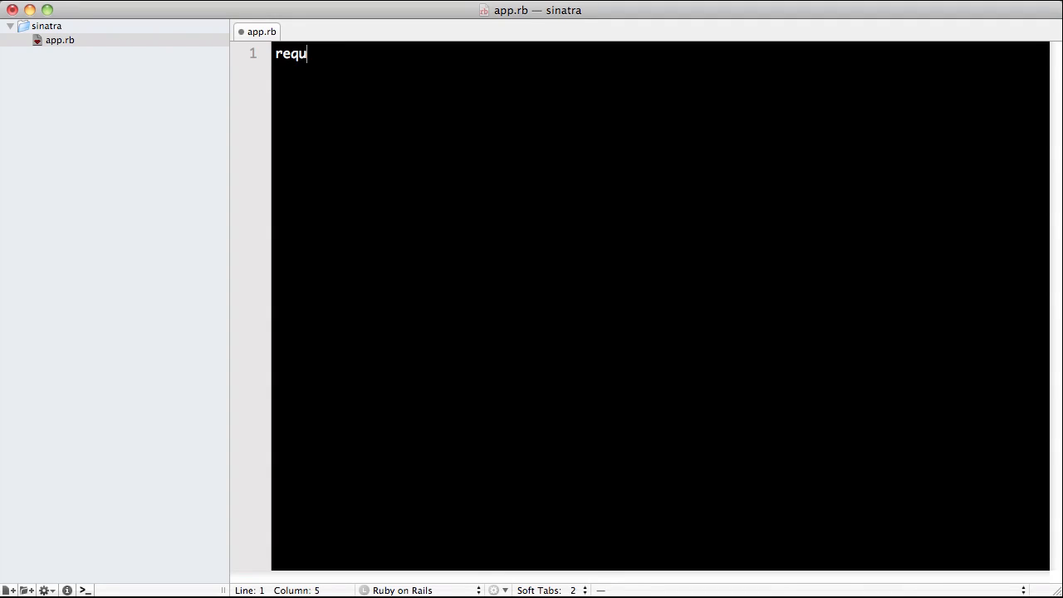
text(ire '')
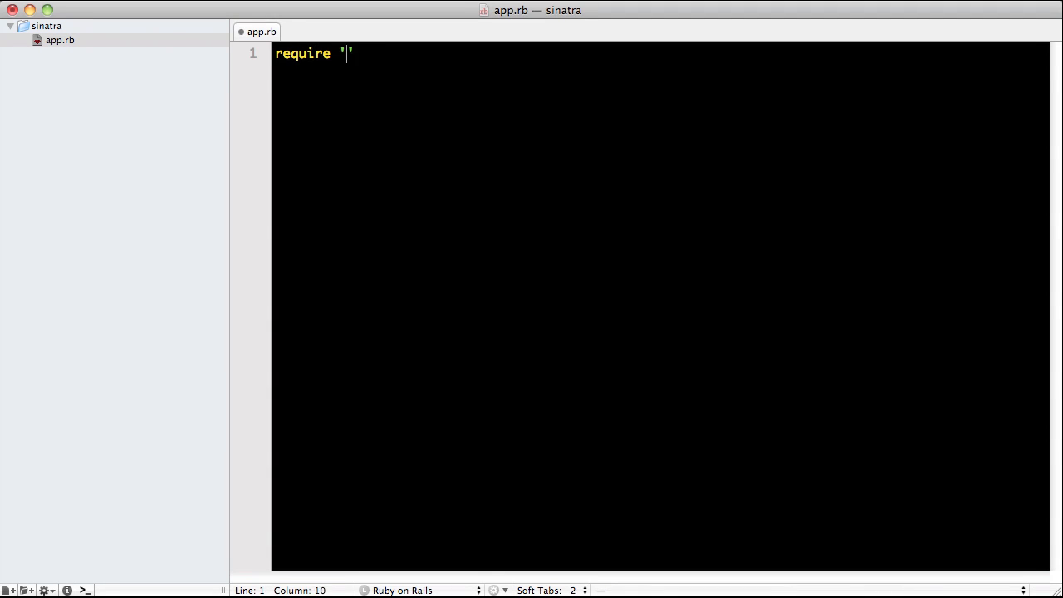
text(rubygems)
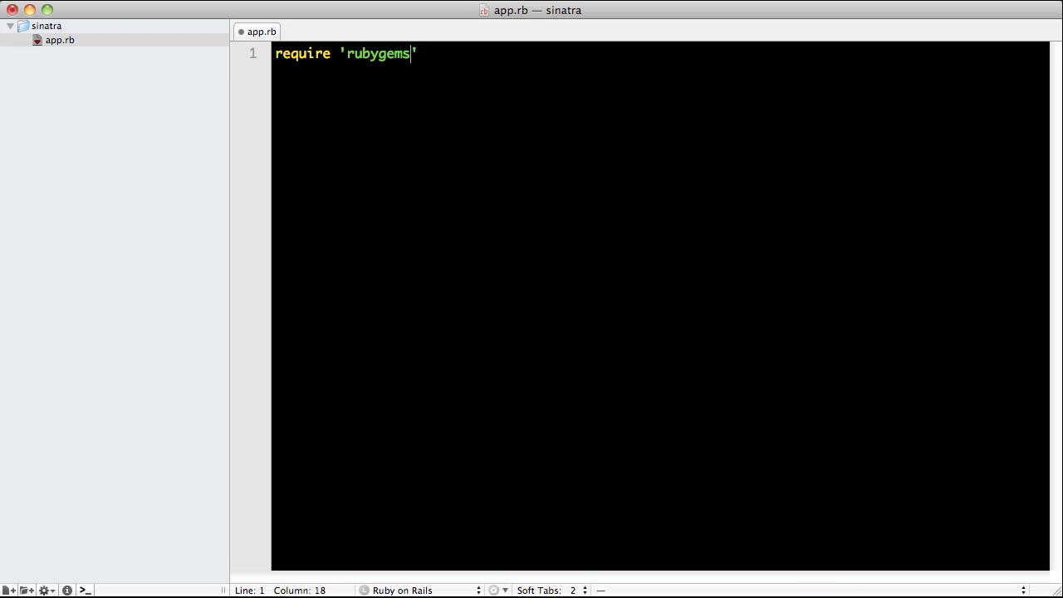
text(require 'sinatra')
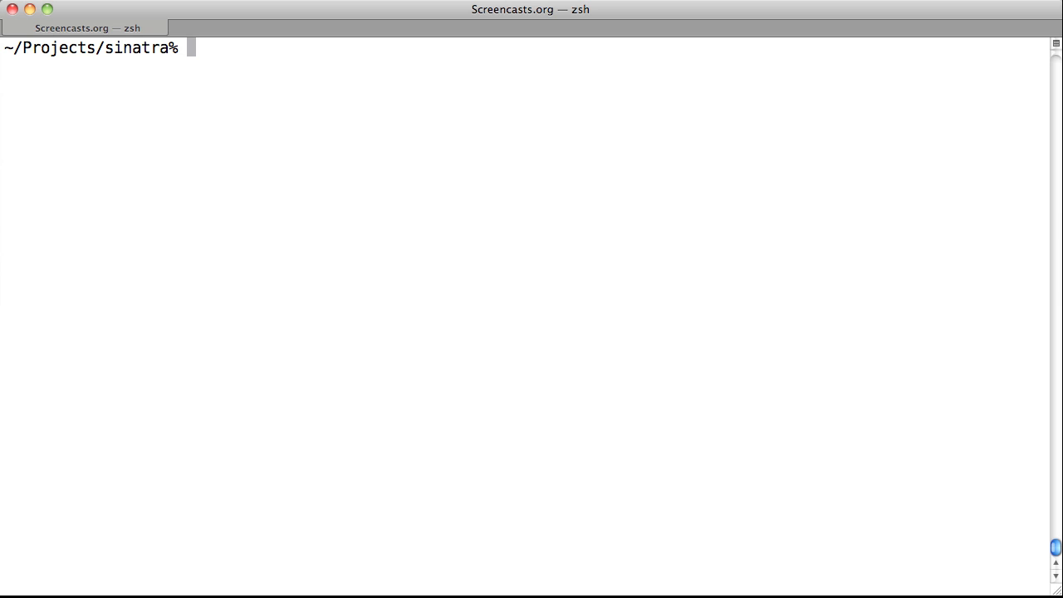
Run the app with 'ruby app.rb' in Terminal.
text(ruby app.rb)
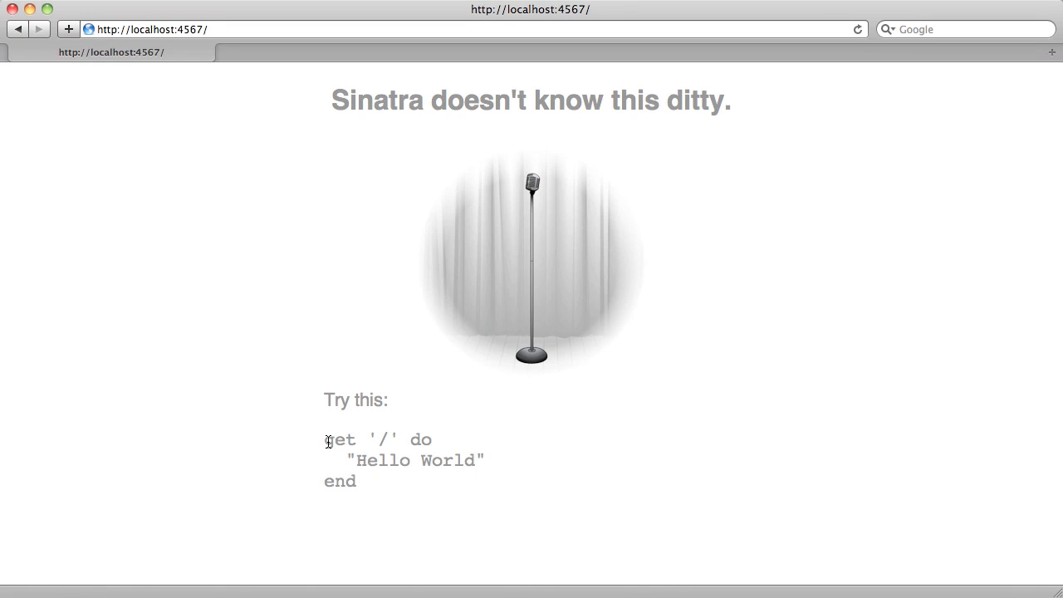
Select the suggested Hello World code on the 404 page and reload localhost:4567.
drag(328, 438, 356, 482)
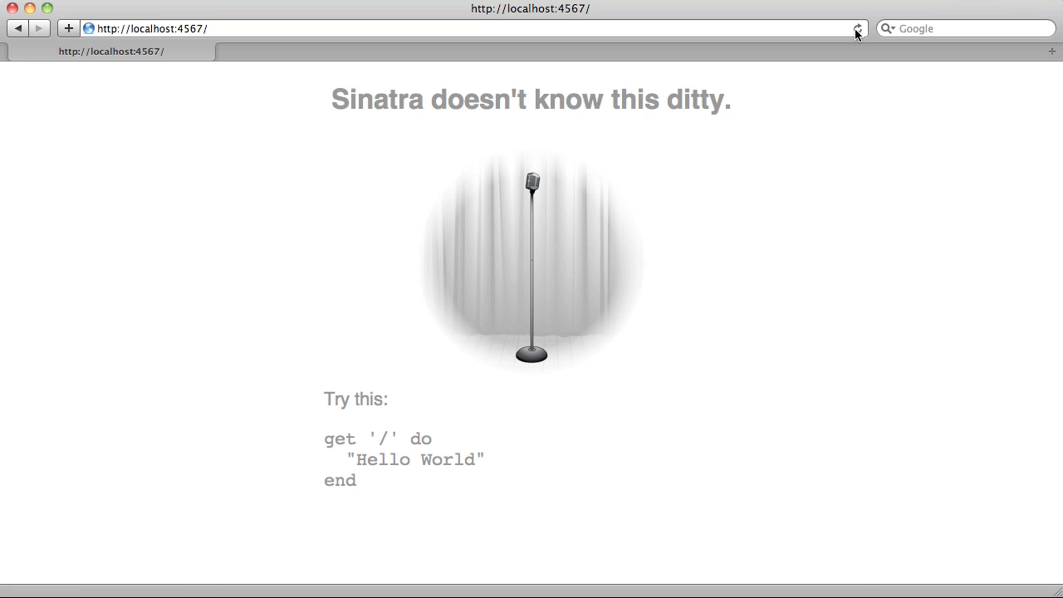
click(780, 7)
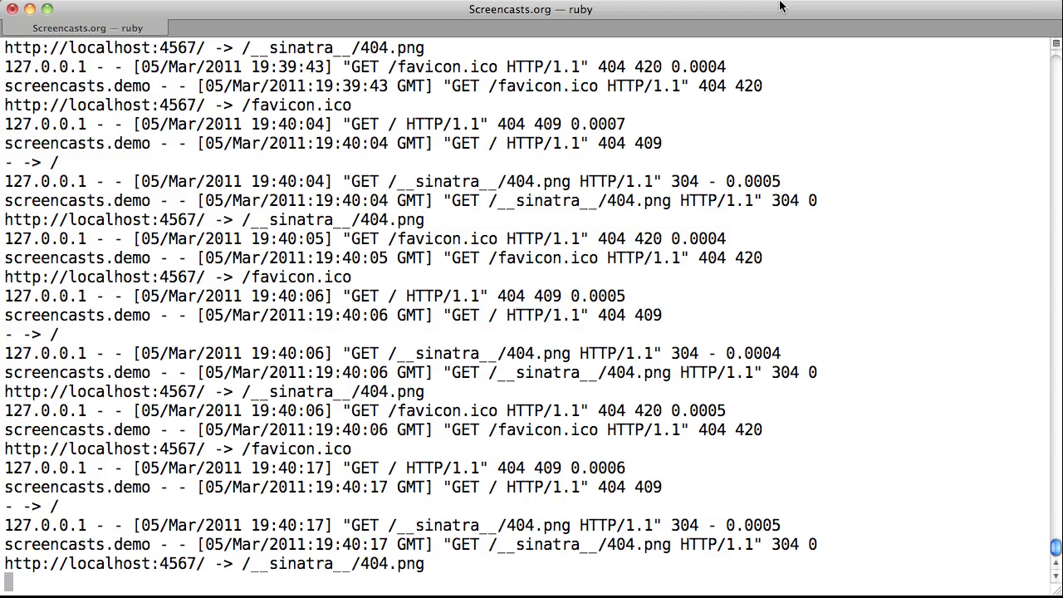
Stop the Sinatra server with Control-C and rerun 'ruby app.rb'.
key(ctrl+c)
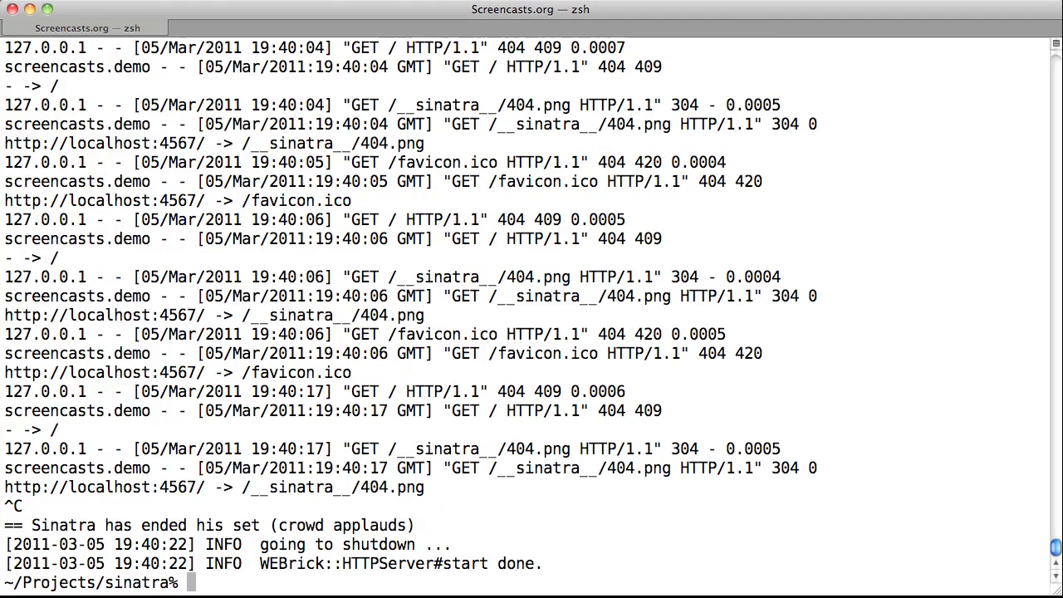
text(ruby app.rb)
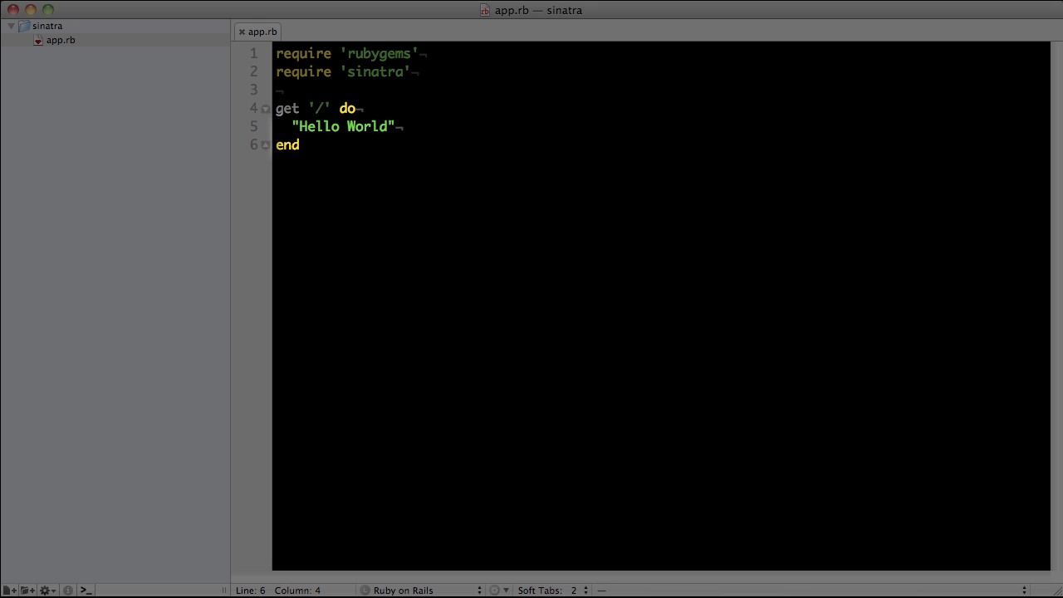
Return to the app.rb editor in TextMate to rewrite the routes.
click(298, 145)
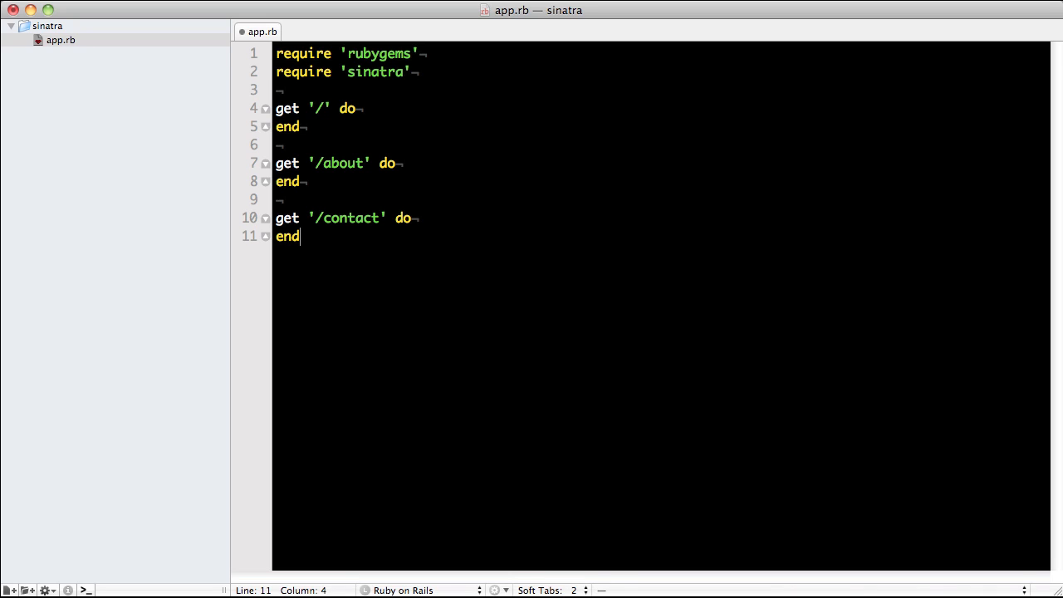
Require haml and render haml :index, :about and :contact in the three routes.
text(re)
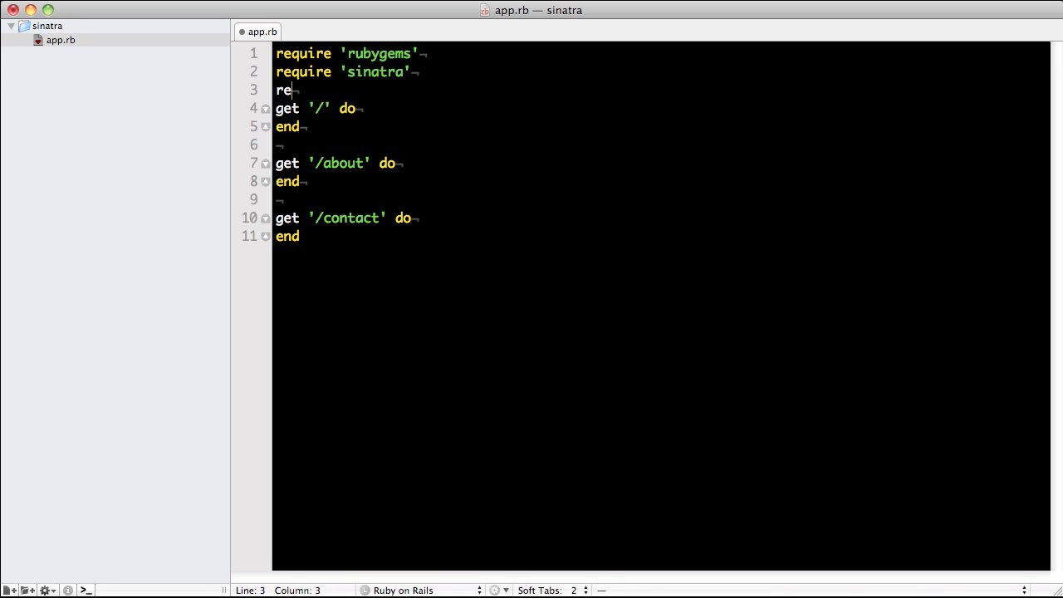
text(quire '')
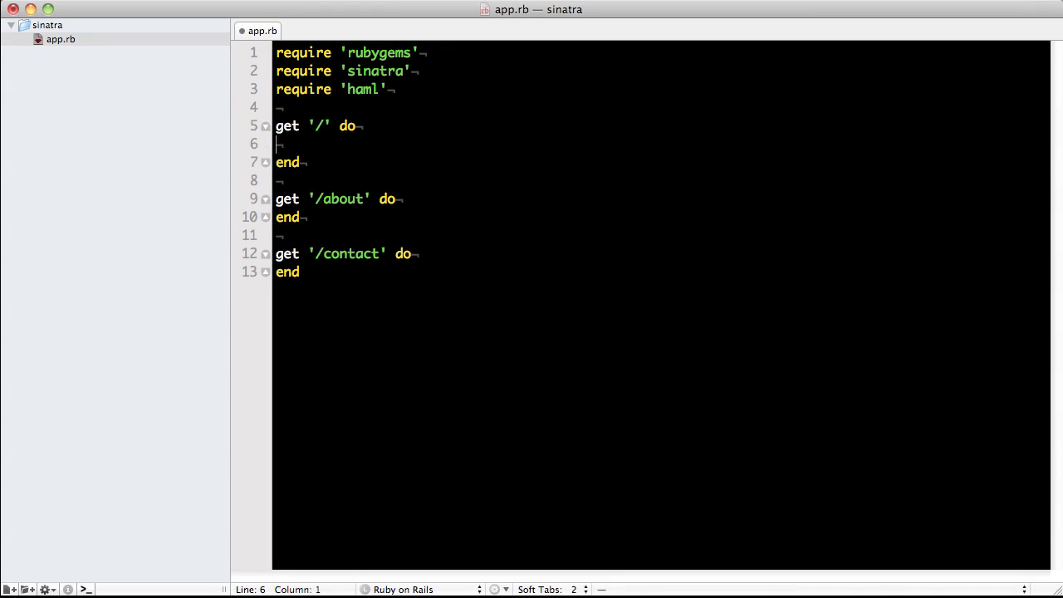
text(haml :)
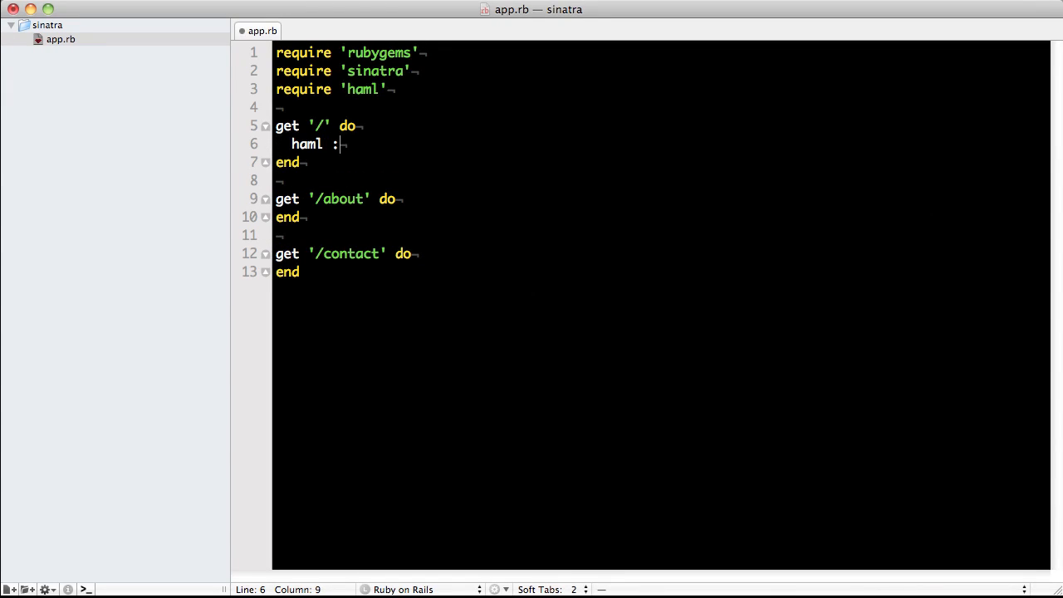
text(index)
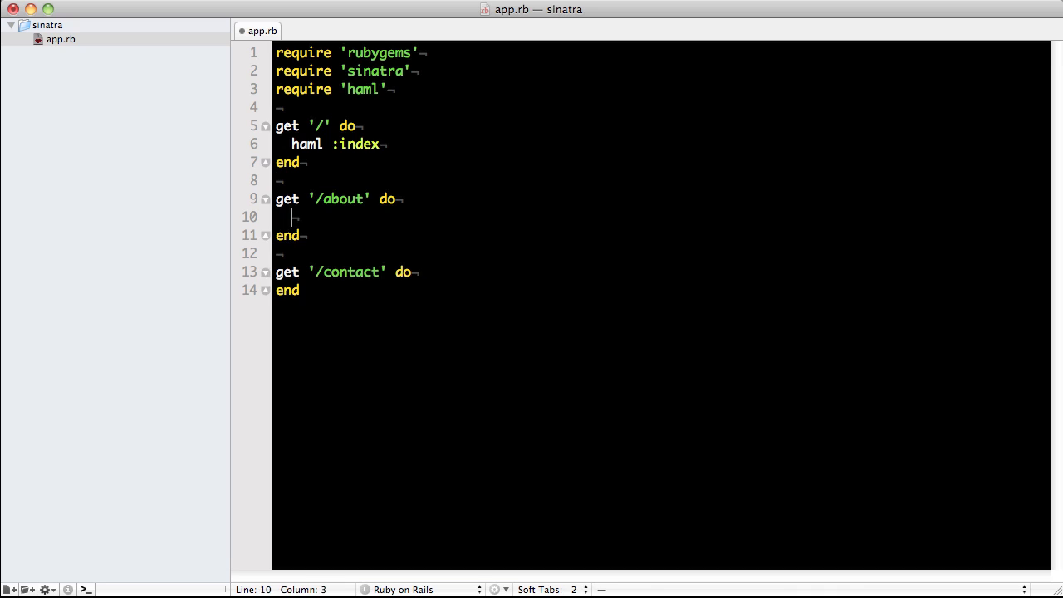
text(haml :)
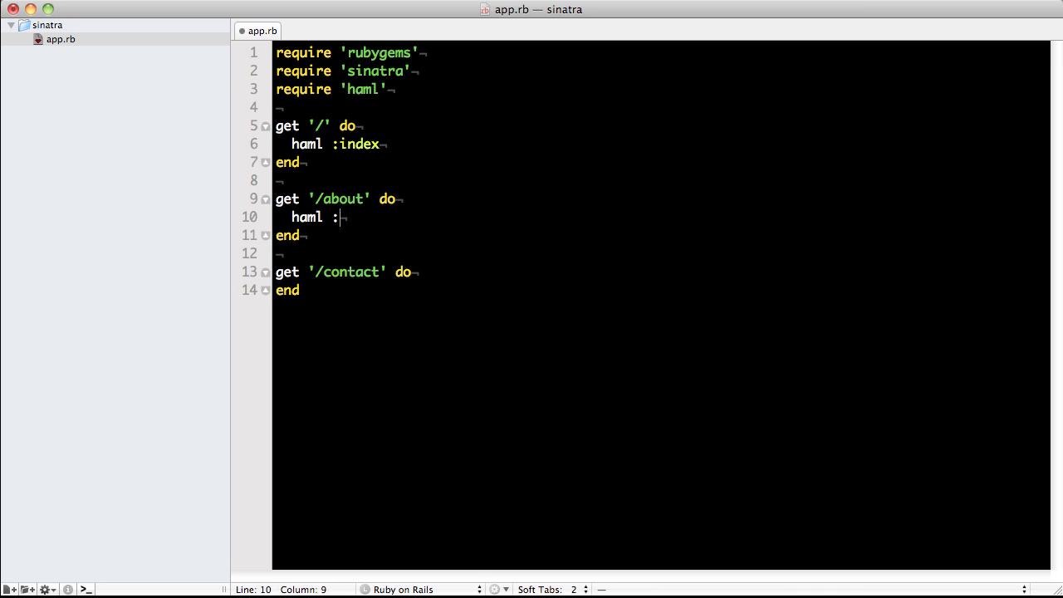
text(about)
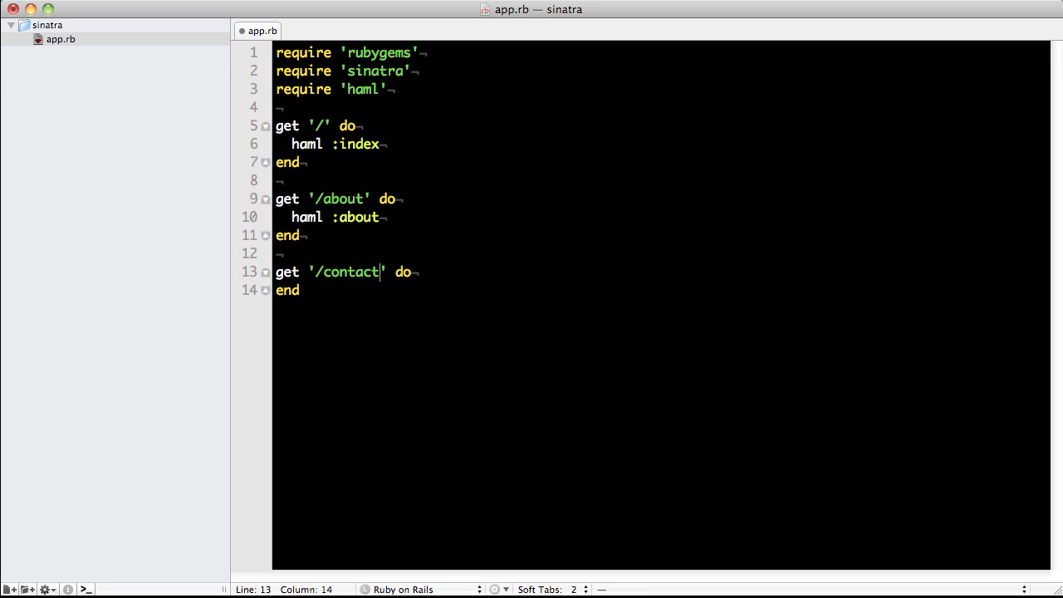
text(haml :)
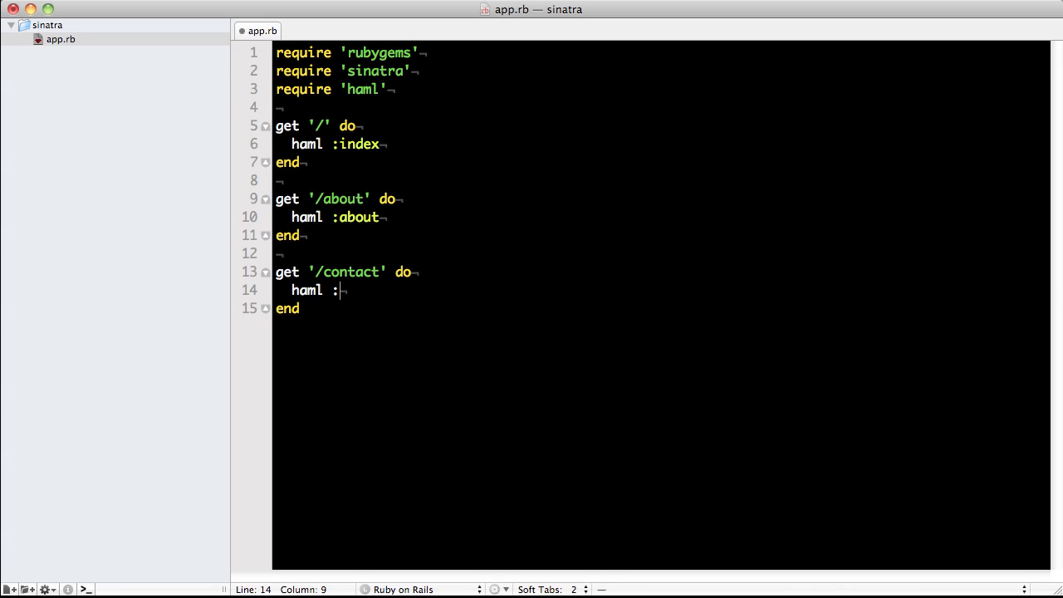
text(contact)
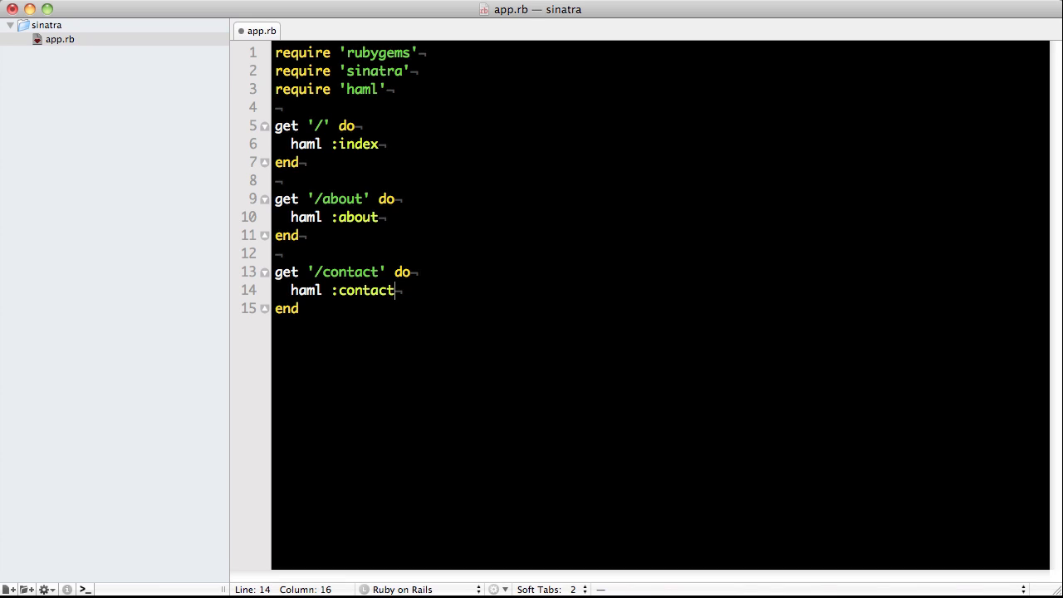
key(enter)
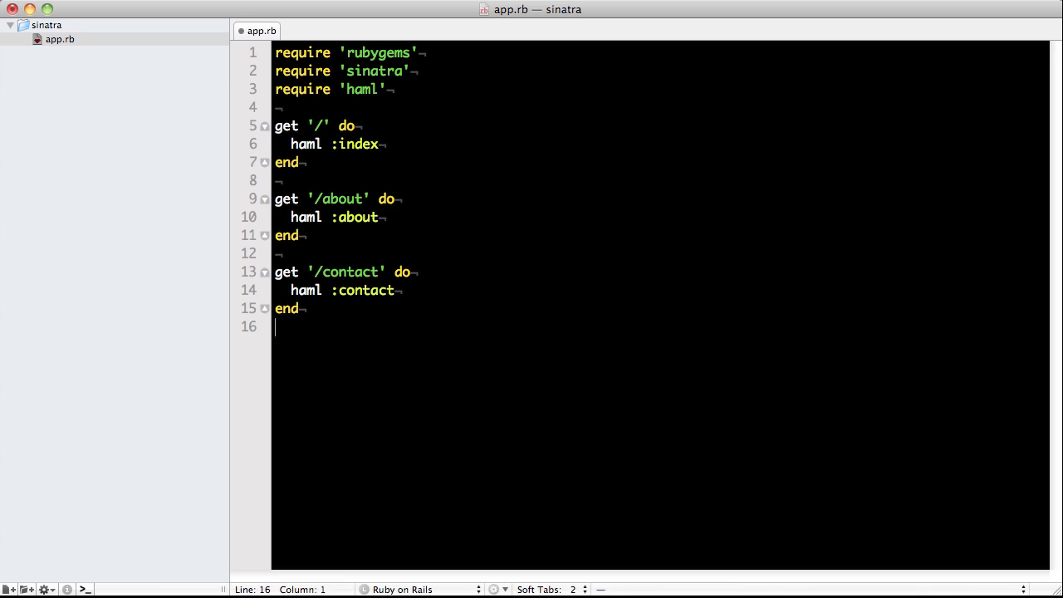
text(__E)
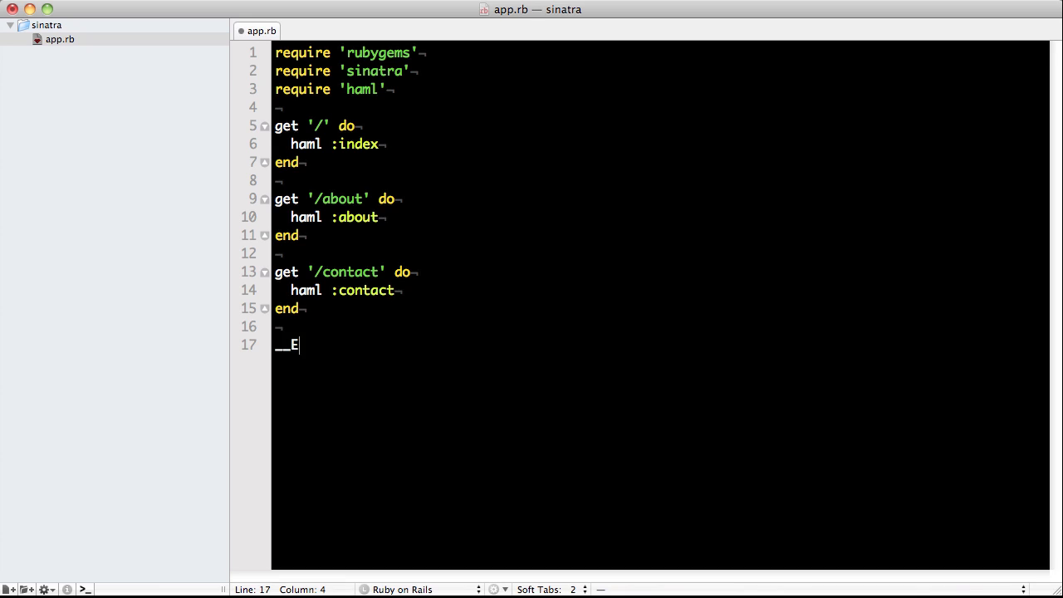
text(ND__)
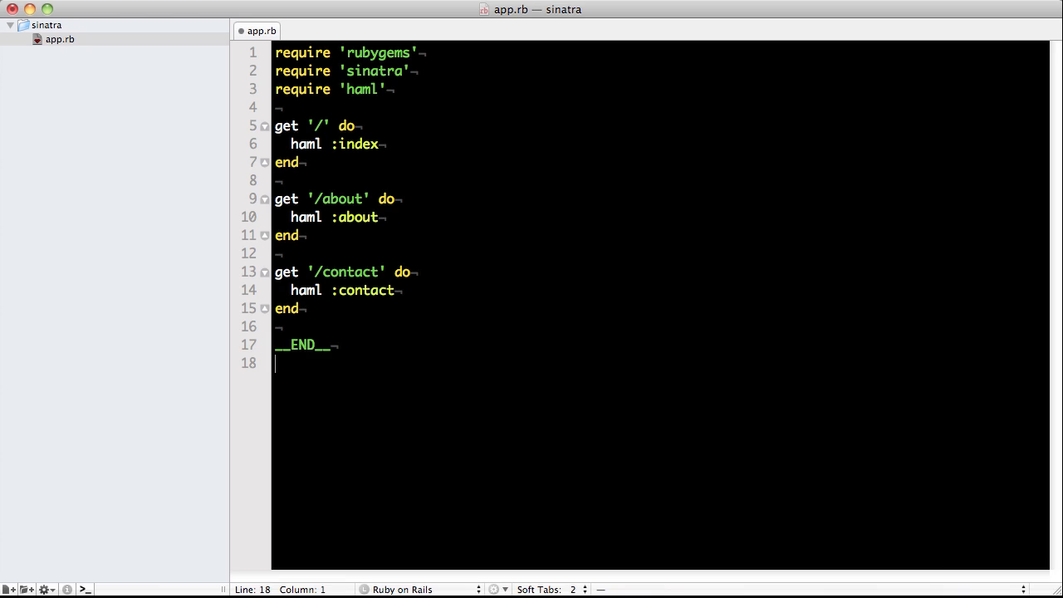
text(@@inde)
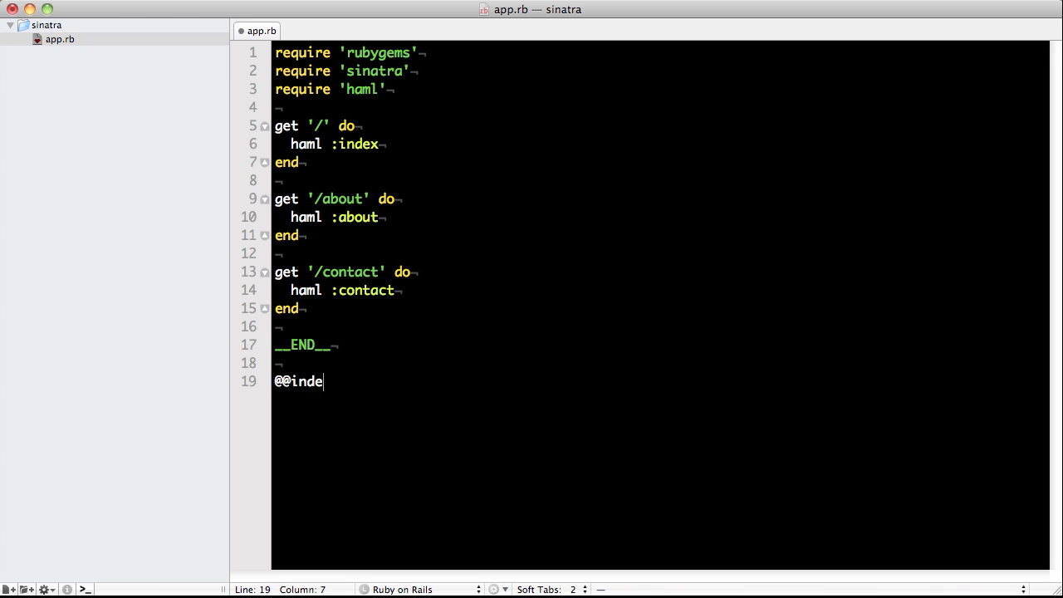
text(x)
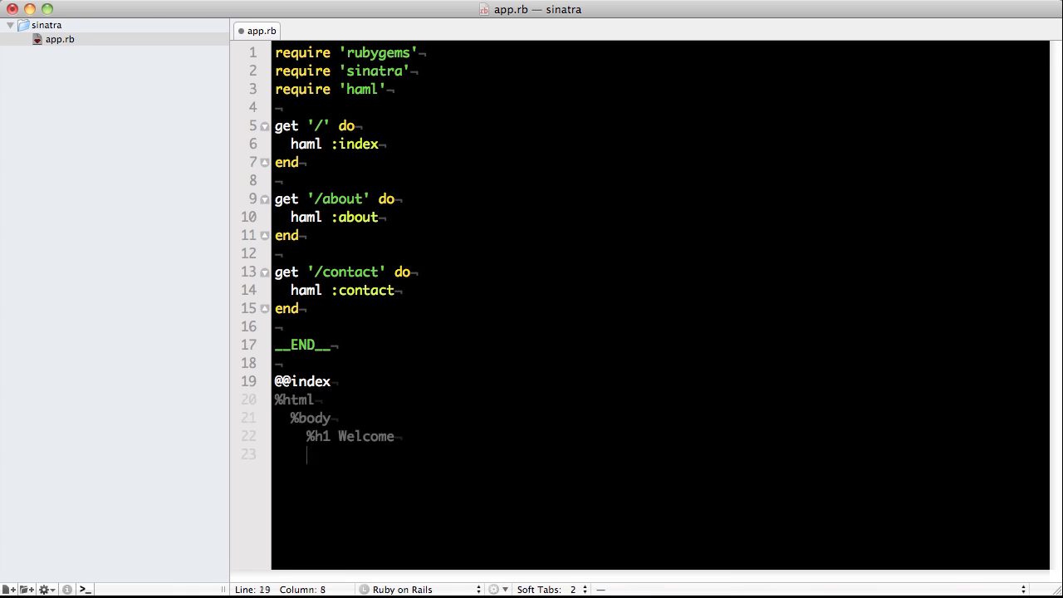
key(Return)
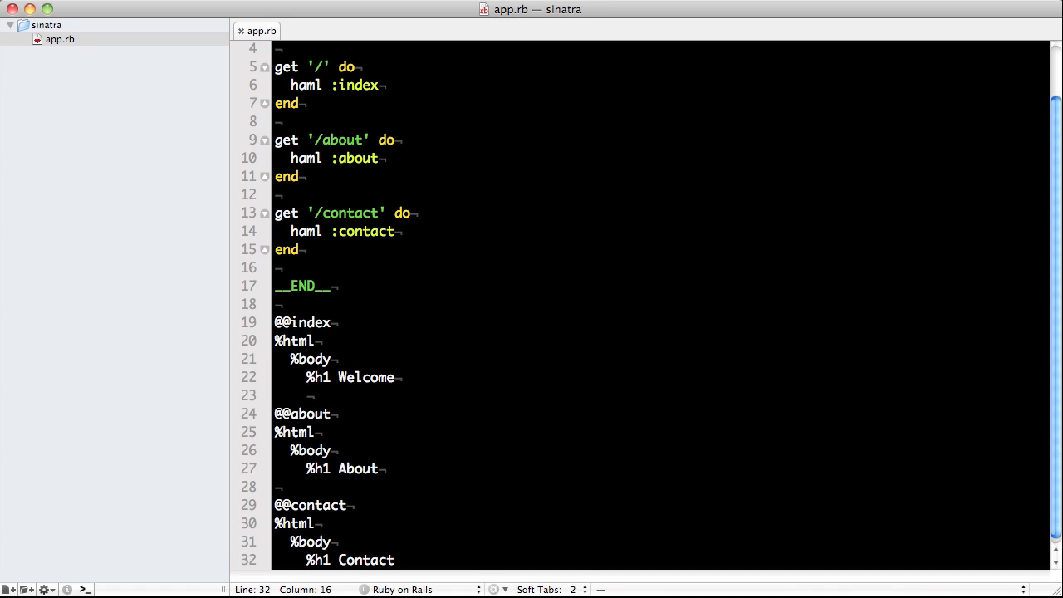
text(@@)
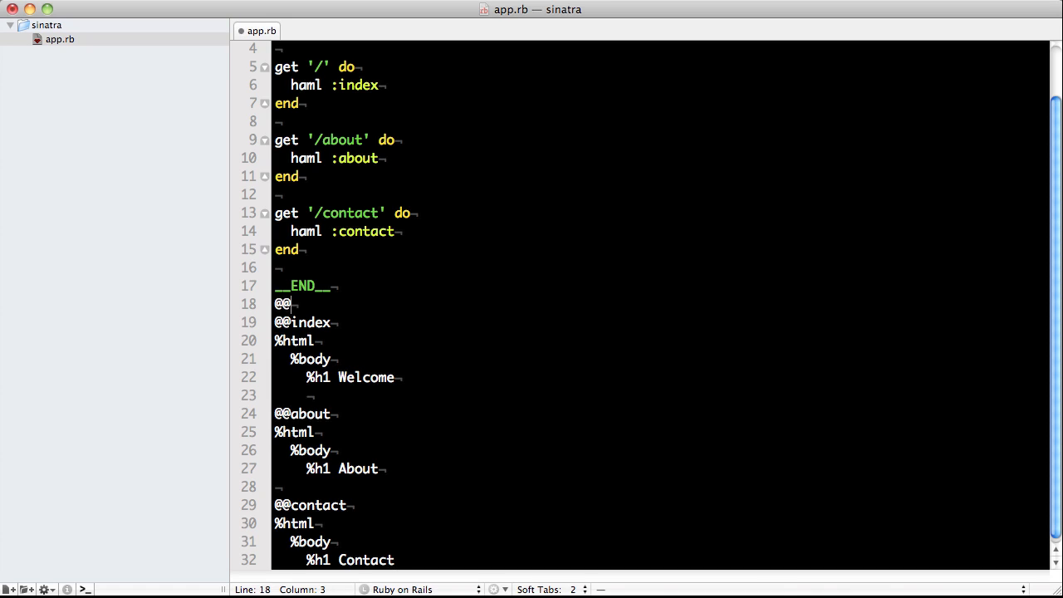
text(layout)
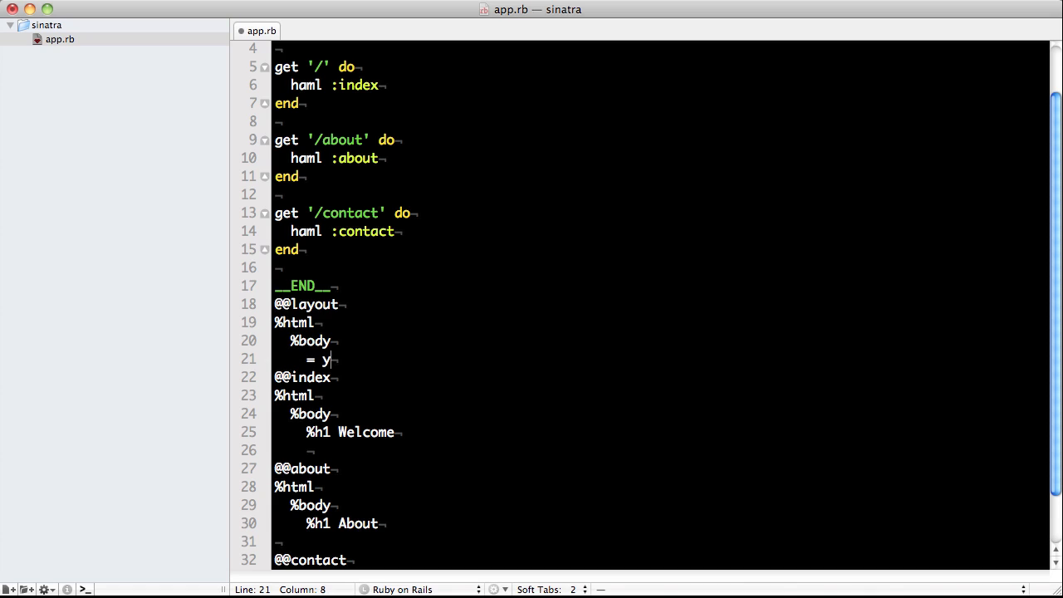
text(ield)
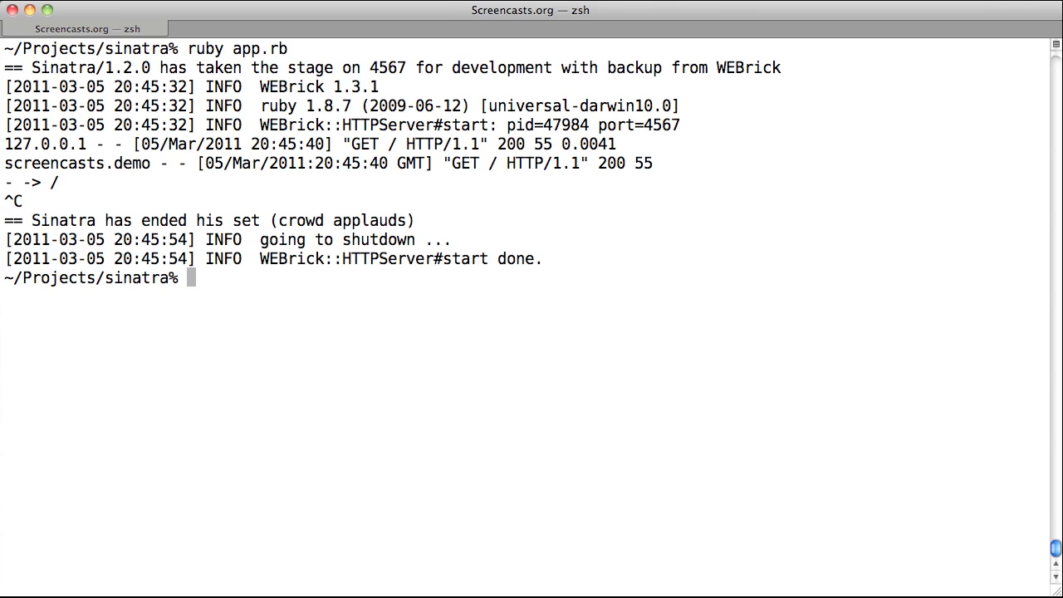
Run 'ruby app.rb' in Terminal to serve the home page.
text(ruby app.rb)
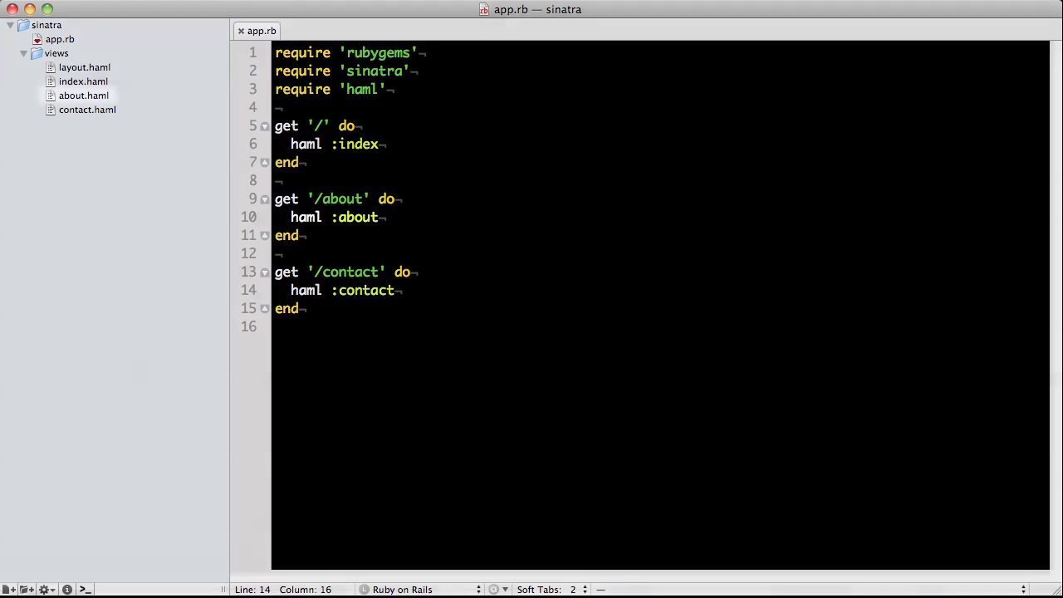
click(83, 95)
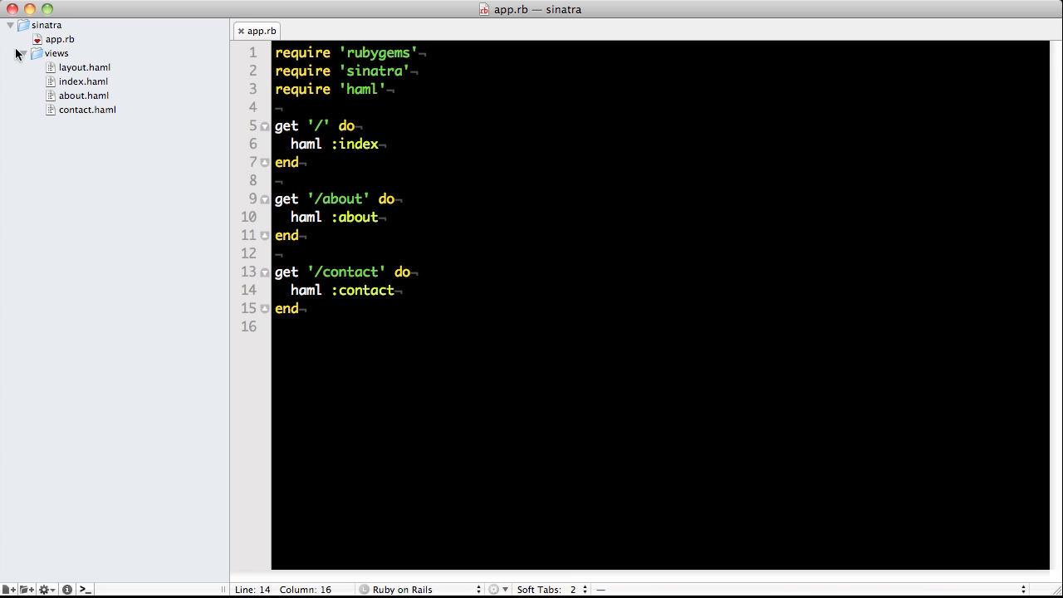
mouse_move(65, 68)
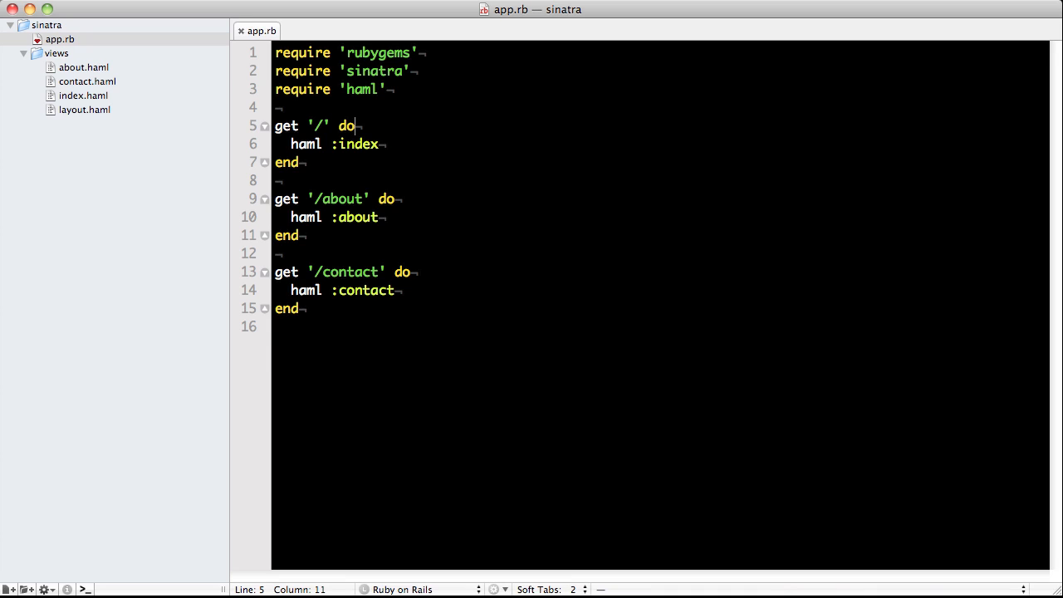
text(@)
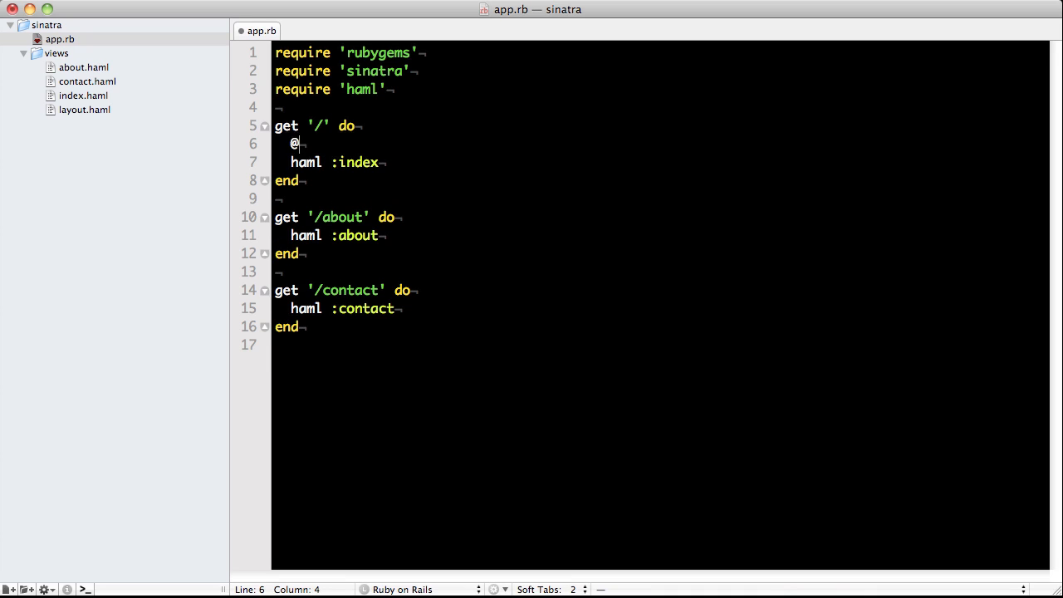
text(title)
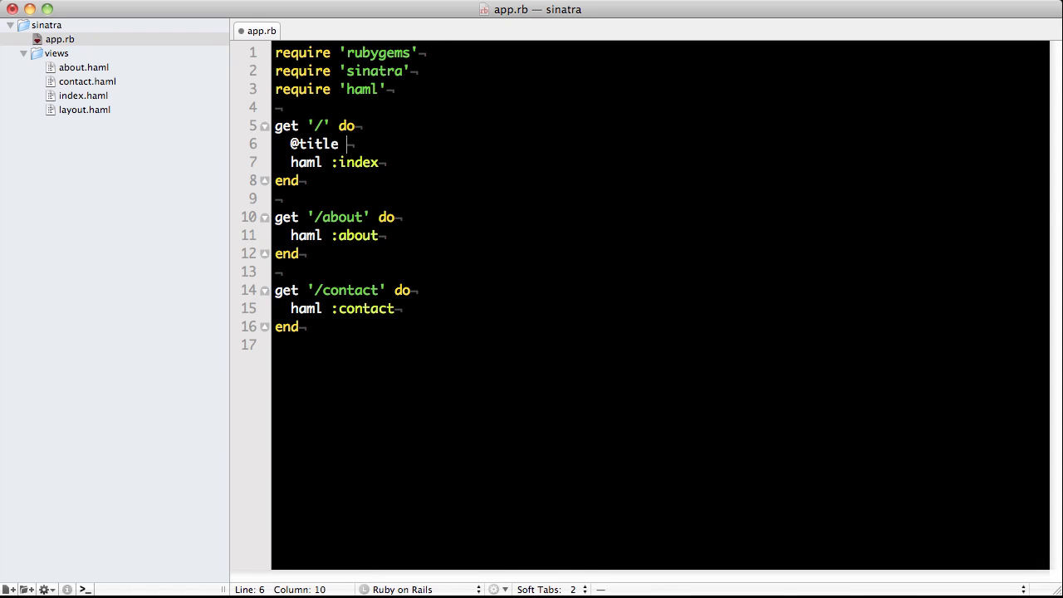
text(= "")
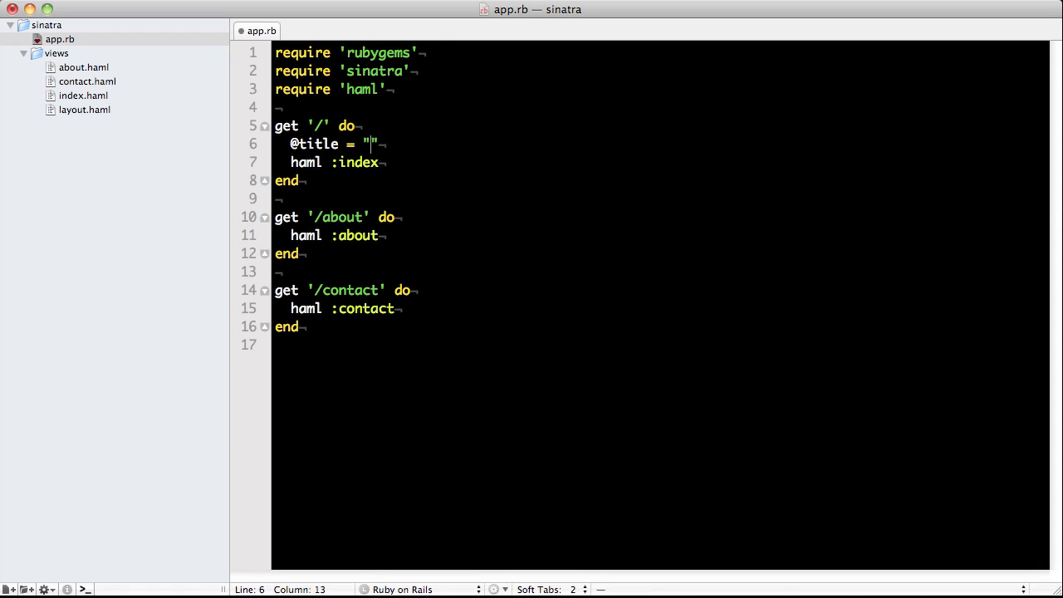
text(Home Page)
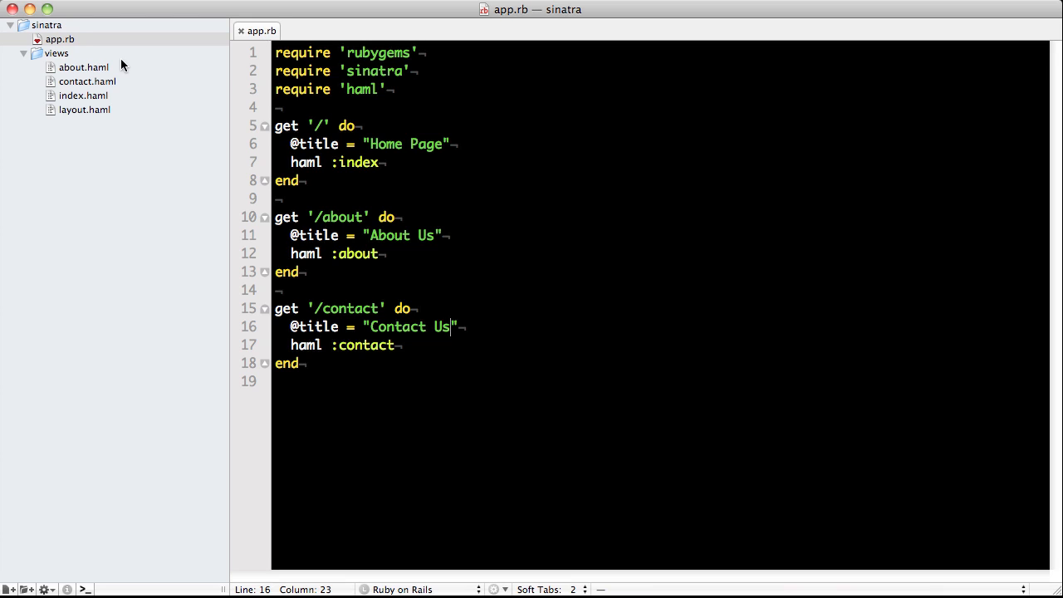
Stop the Sinatra server in Terminal with Ctrl+C and recall the previous command.
click(84, 110)
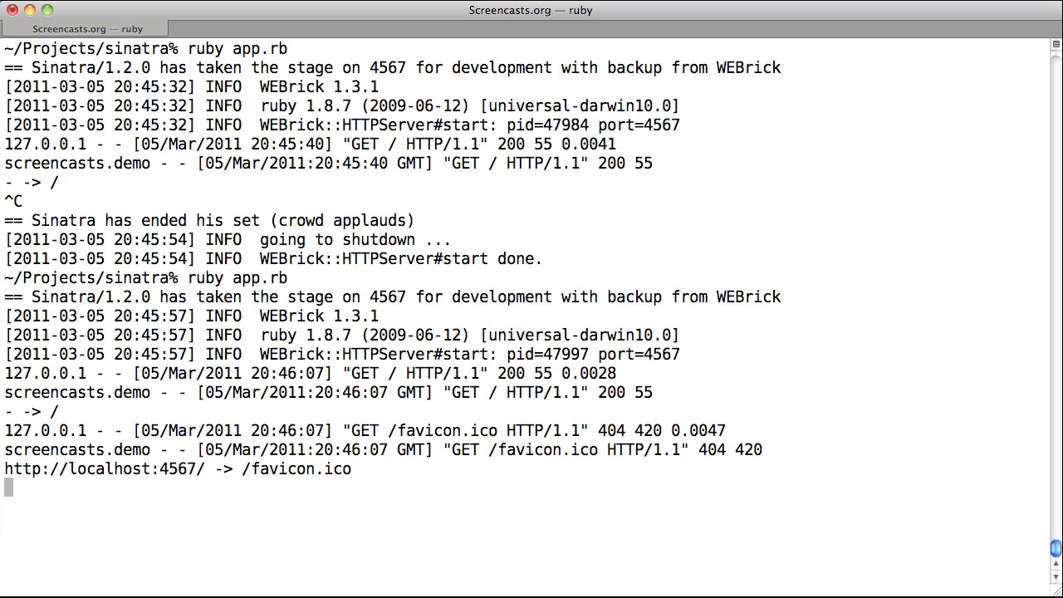
key(ctrl+c)
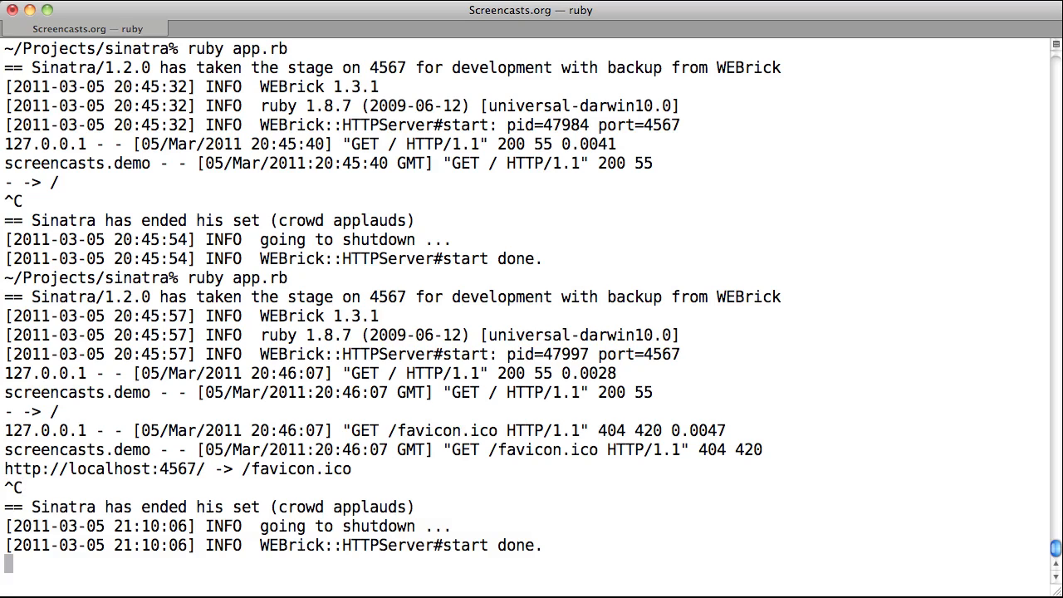
key(Up)
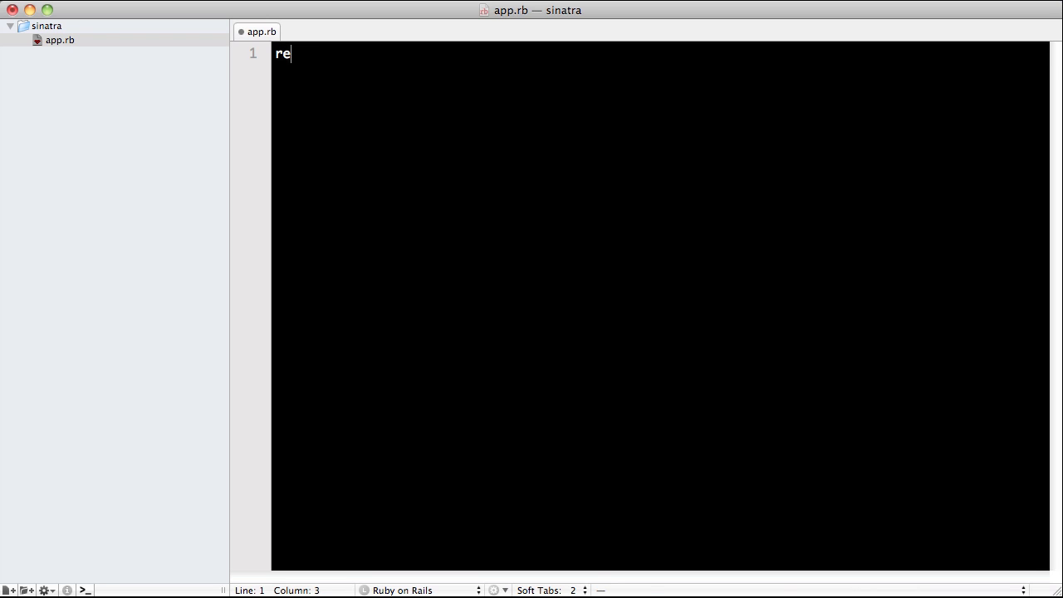
Write require 'sinatra' and an empty get '/reverse/:string' do block in app.rb.
text(quire)
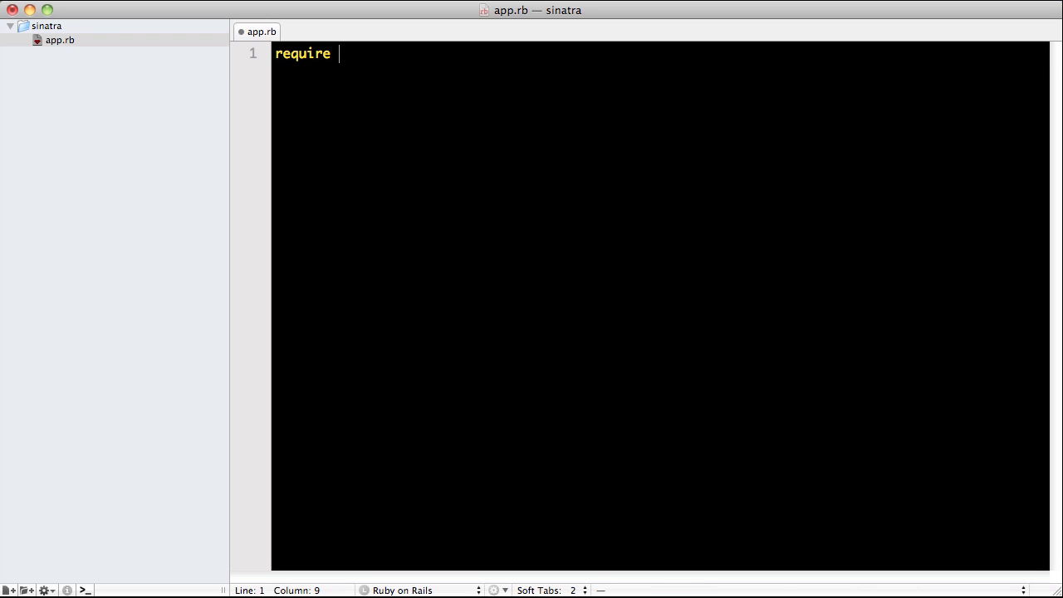
text('sin')
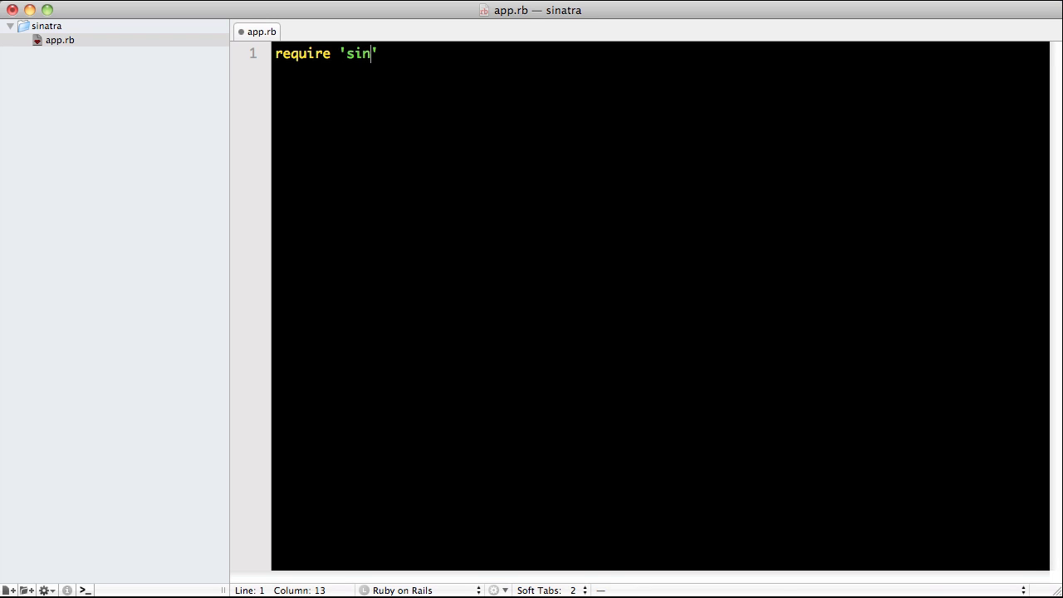
text(atra)
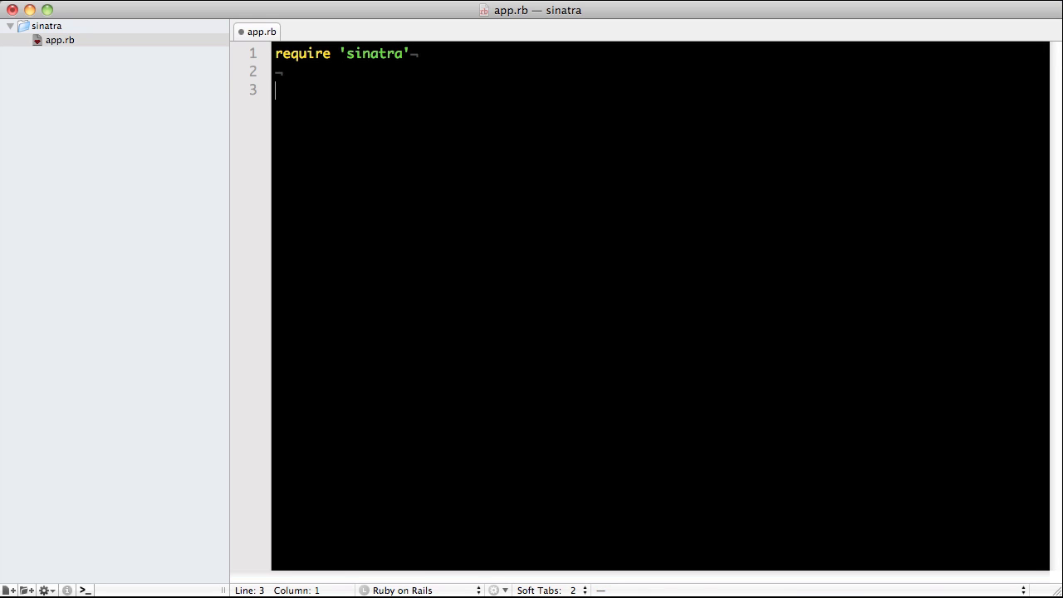
text(get)
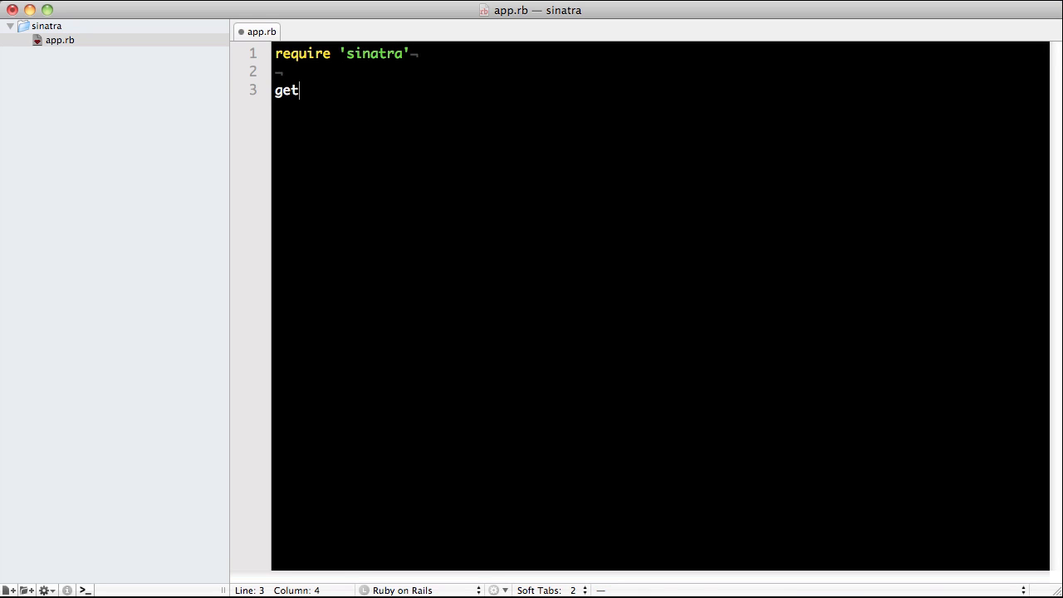
text(' ')
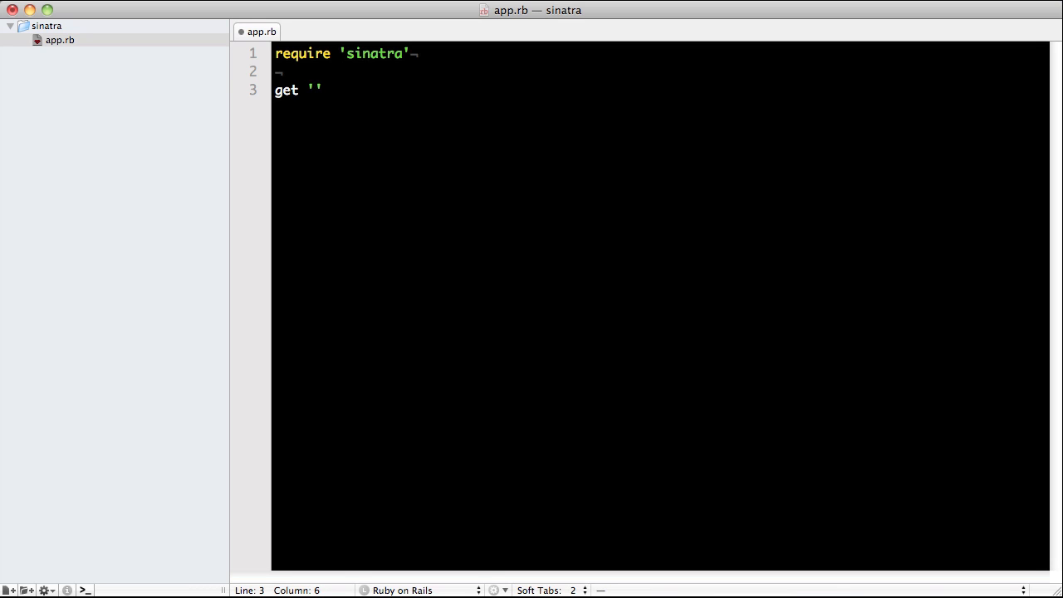
text(/reverse/:string)
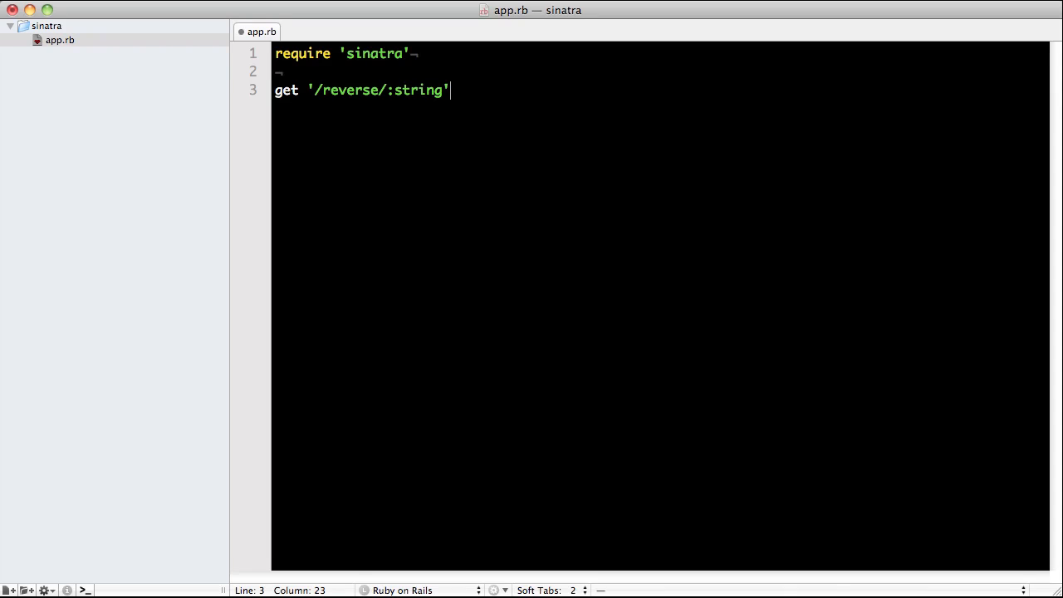
text(do)
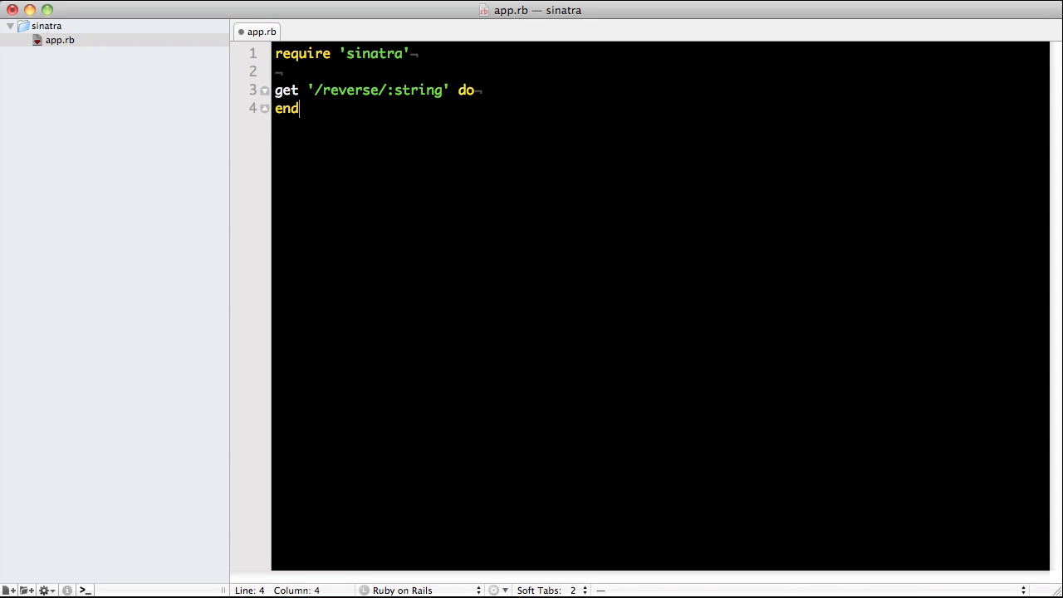
key(enter)
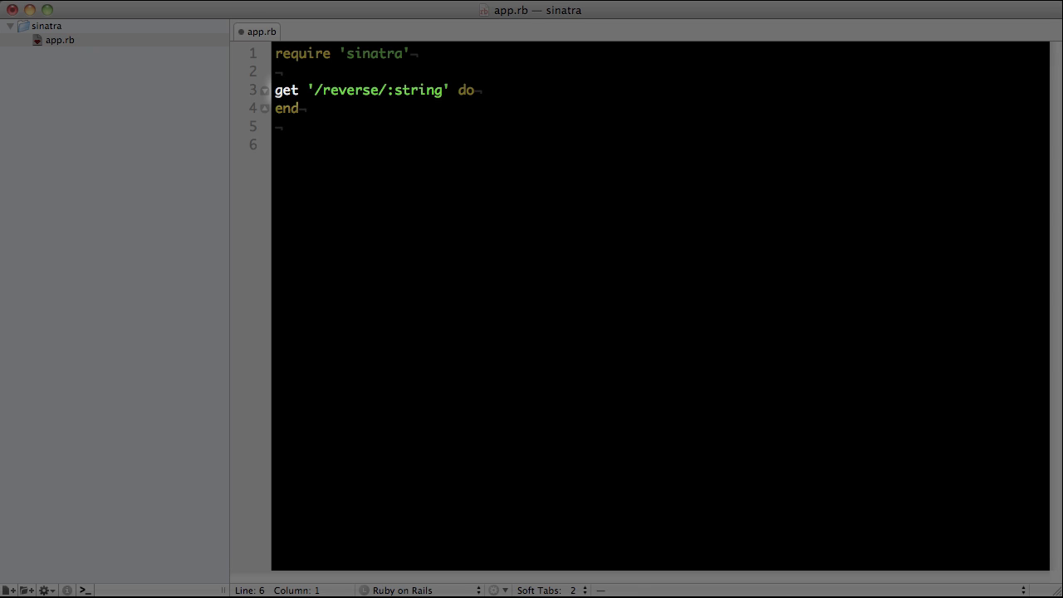
Place the cursor inside the reverse route to start its body.
click(282, 144)
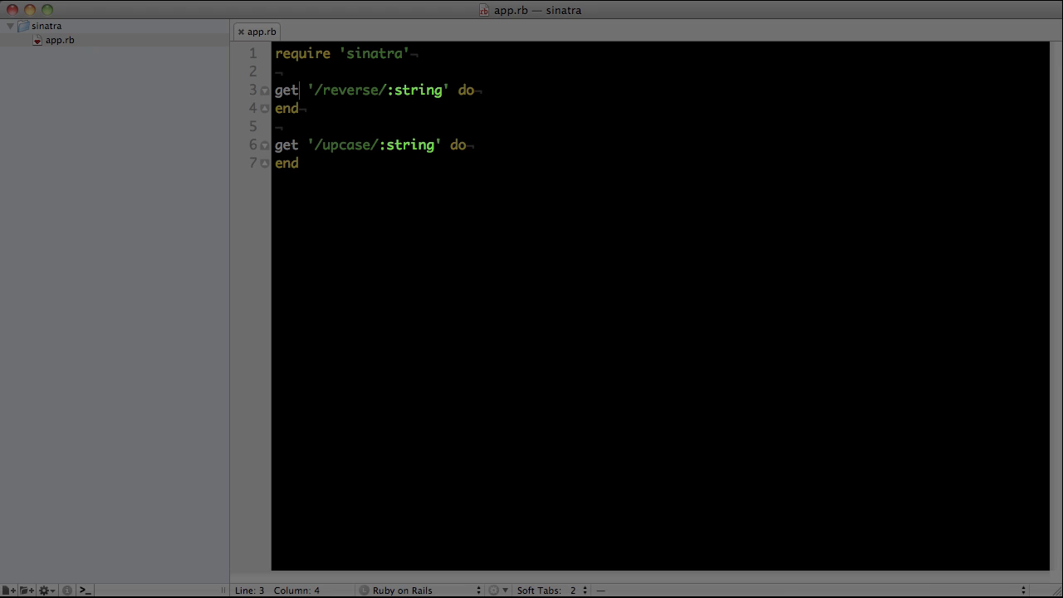
click(299, 162)
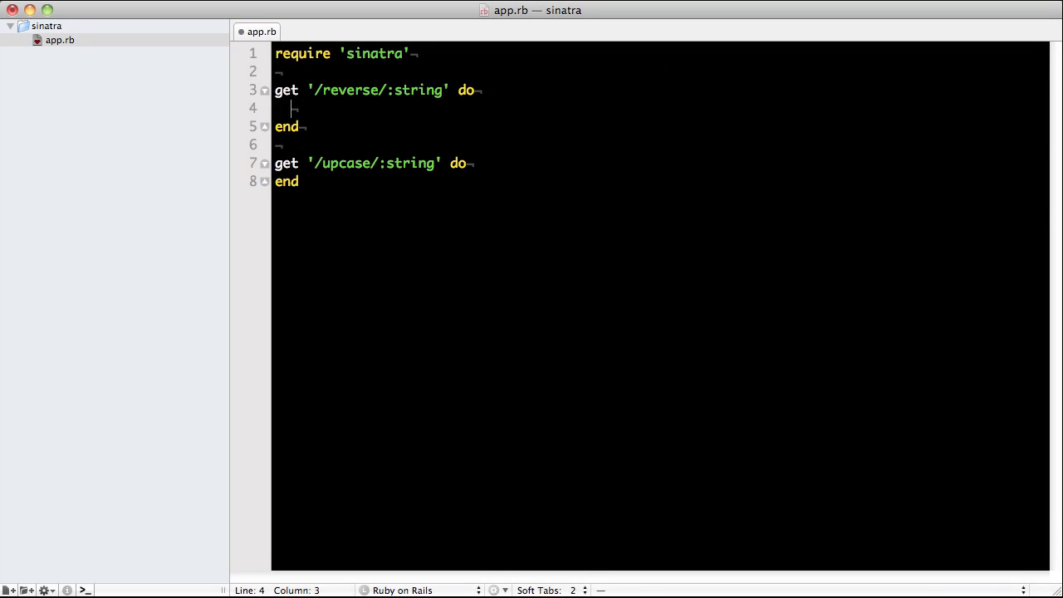
Make the reverse route return params[:string].reverse.
text(params)
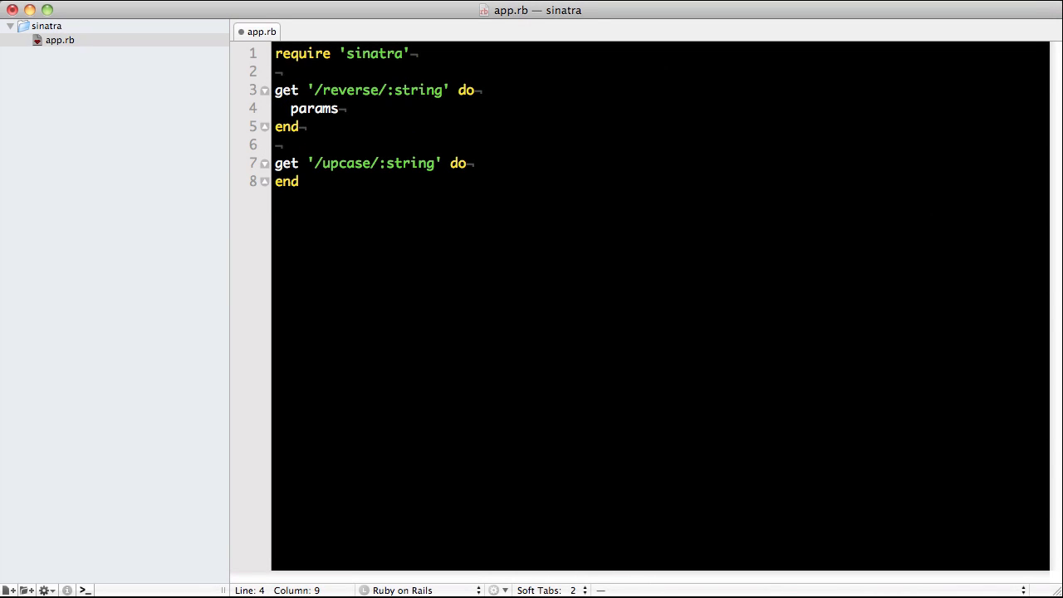
text([:string])
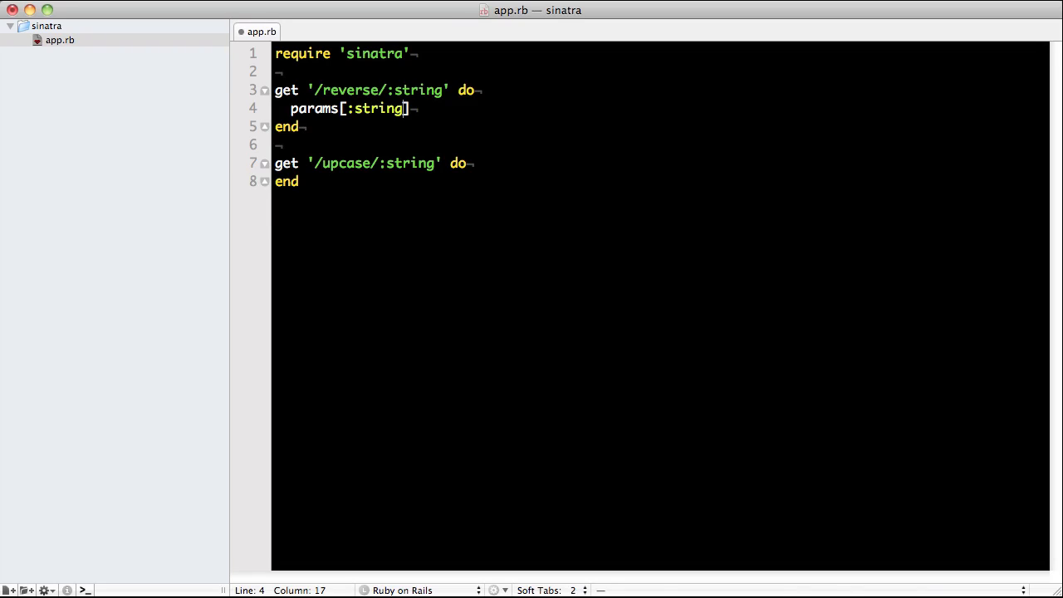
text(.rev)
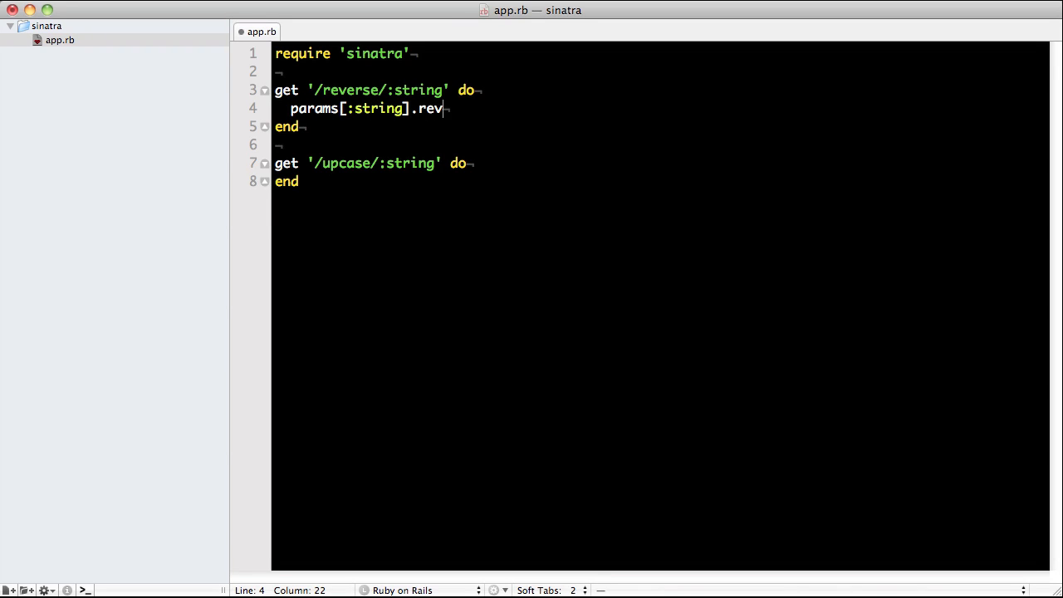
text(erse)
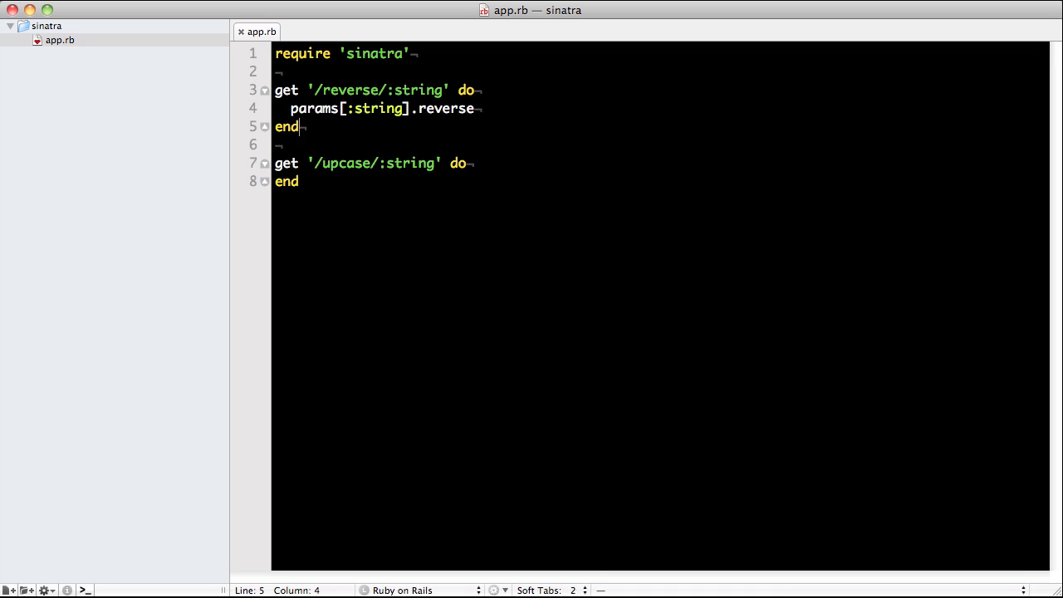
Make the upcase route return params[:string].upcase.
text(params[s)
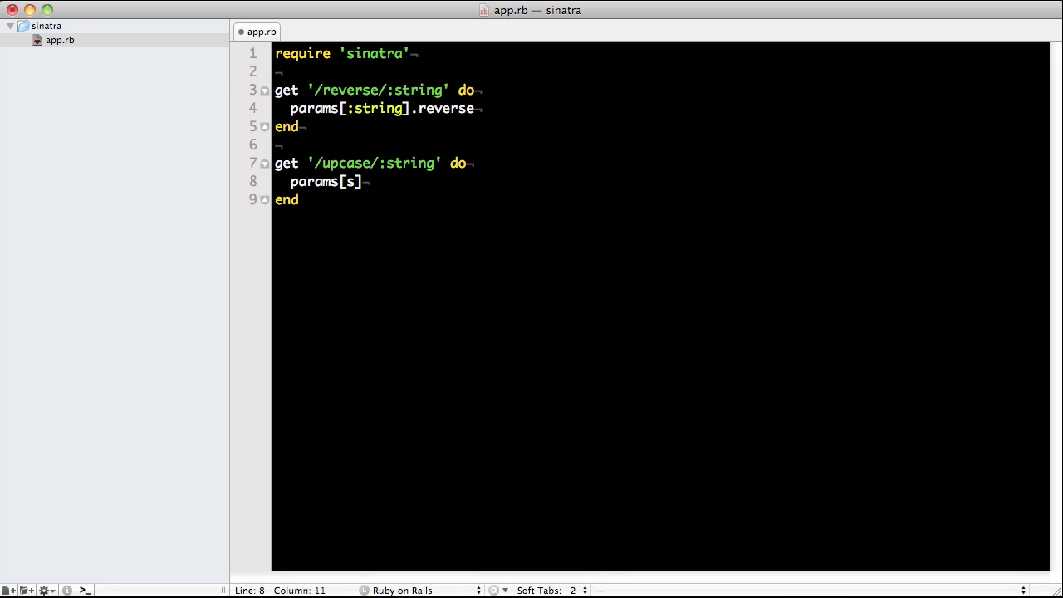
text(:string)
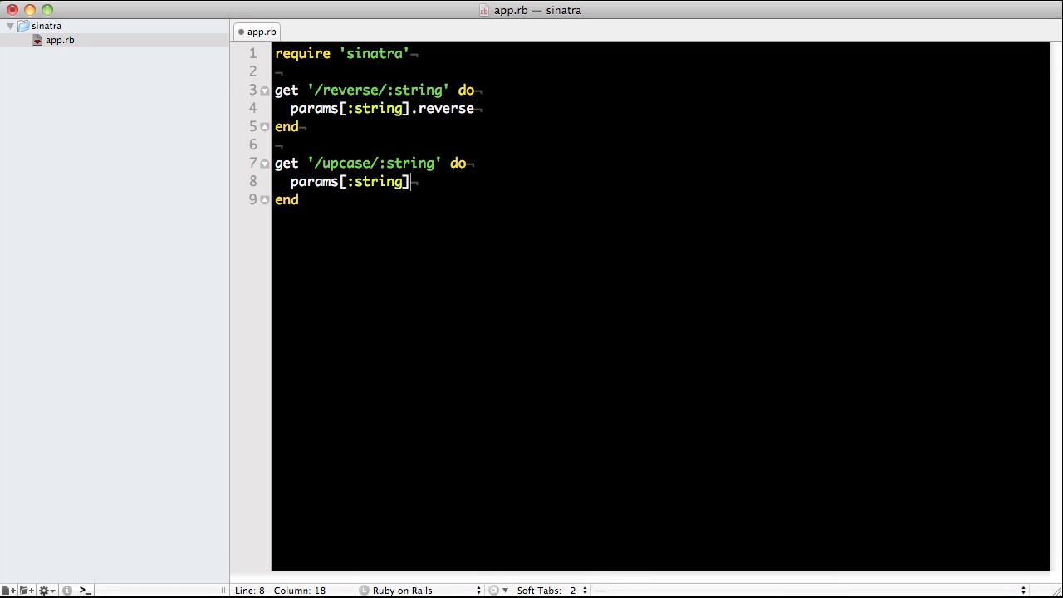
text(.upca)
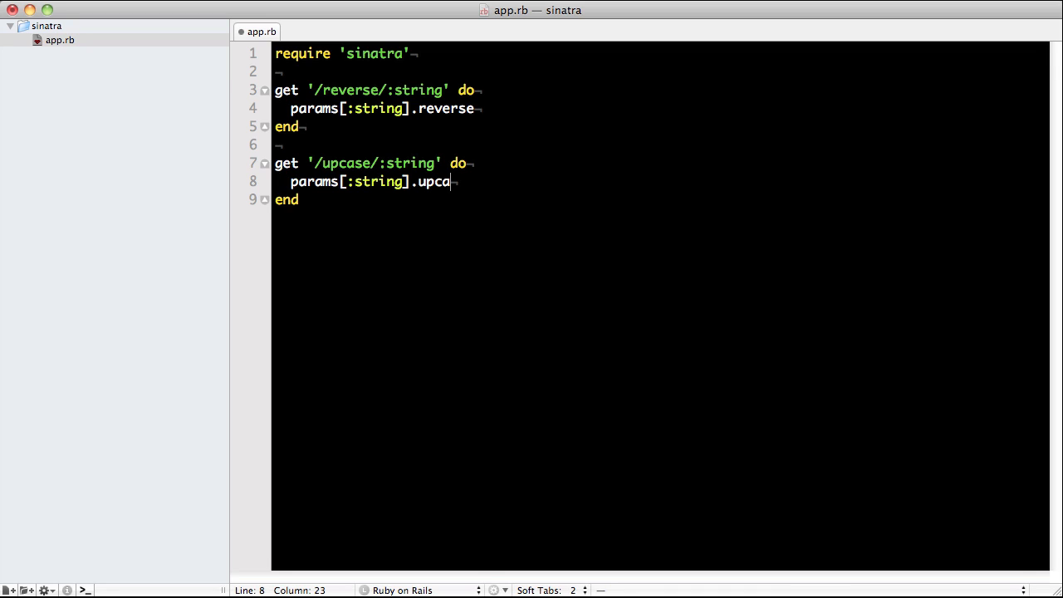
text(se)
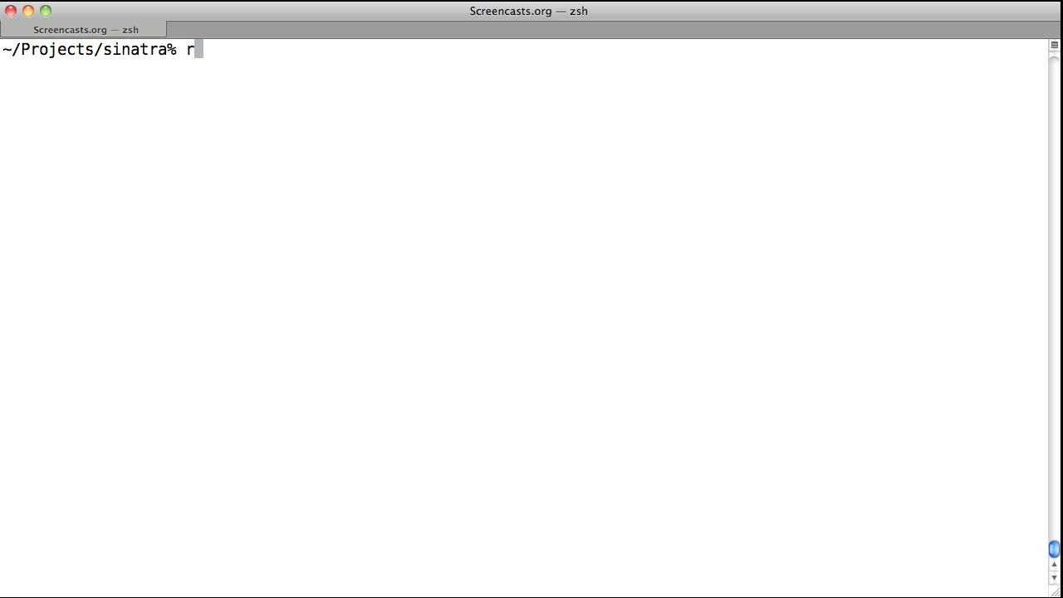
Start the server in Terminal with ruby -rubygems app.rb.
text(uby -)
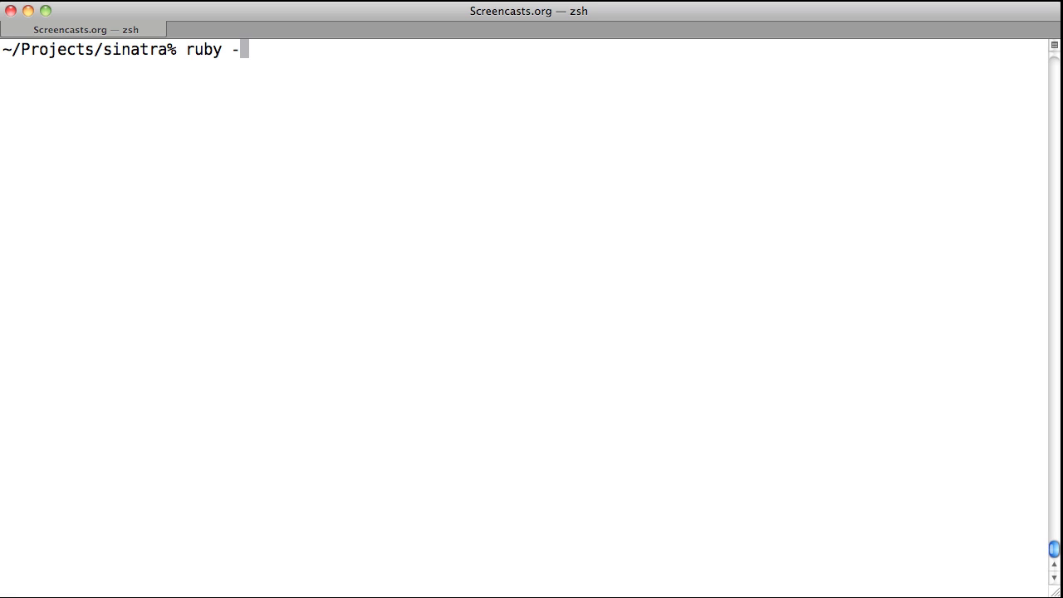
text(rubyge)
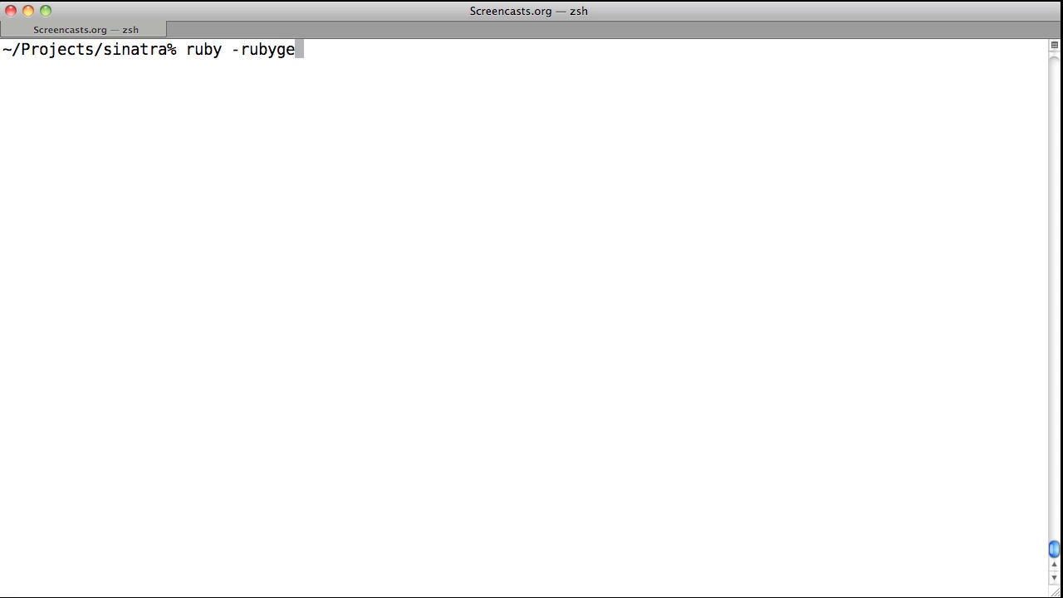
text(ms)
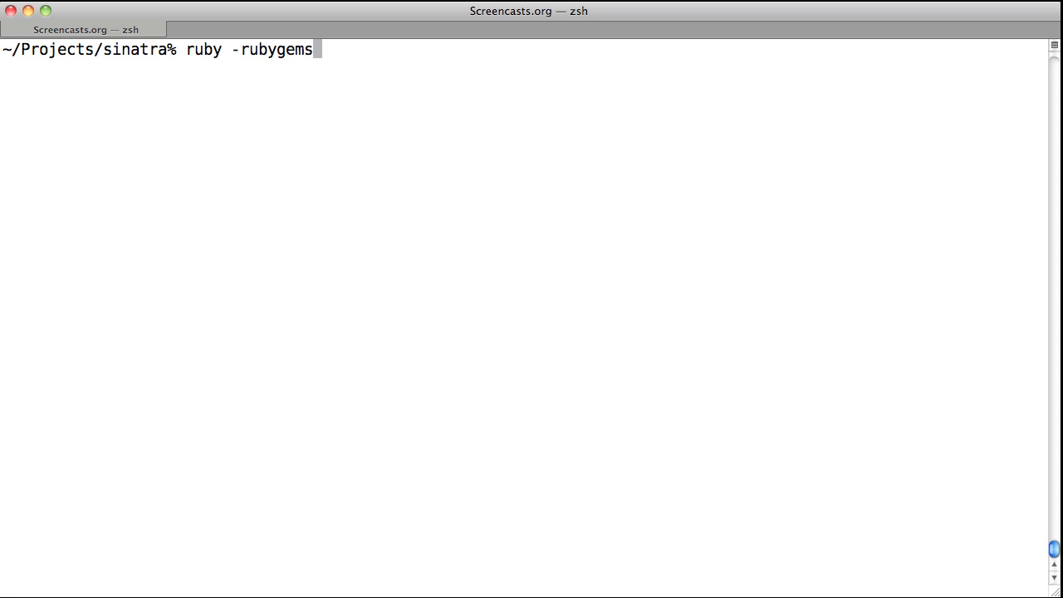
text(app)
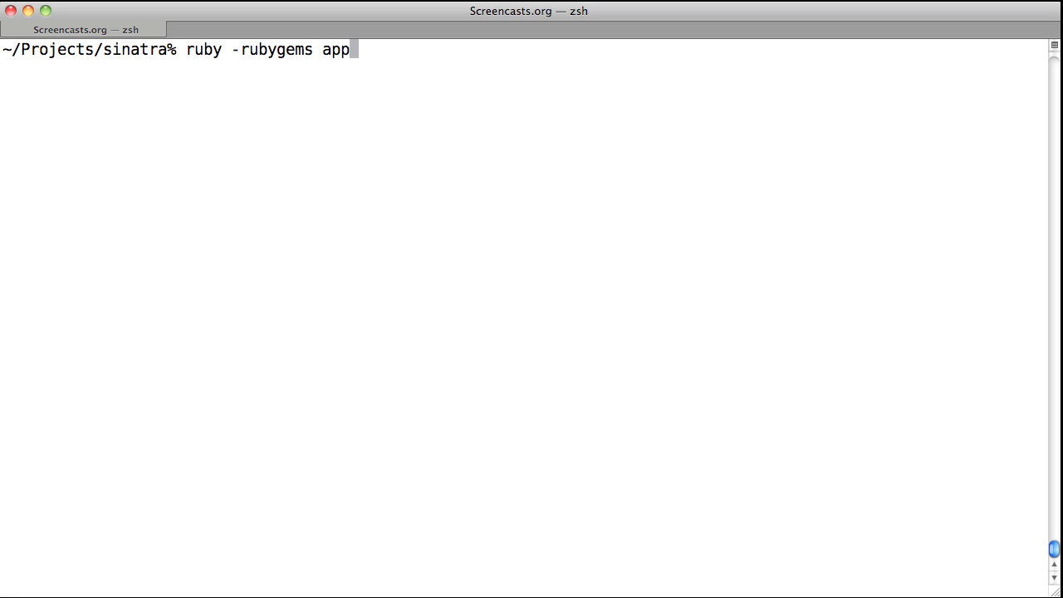
text(.rb)
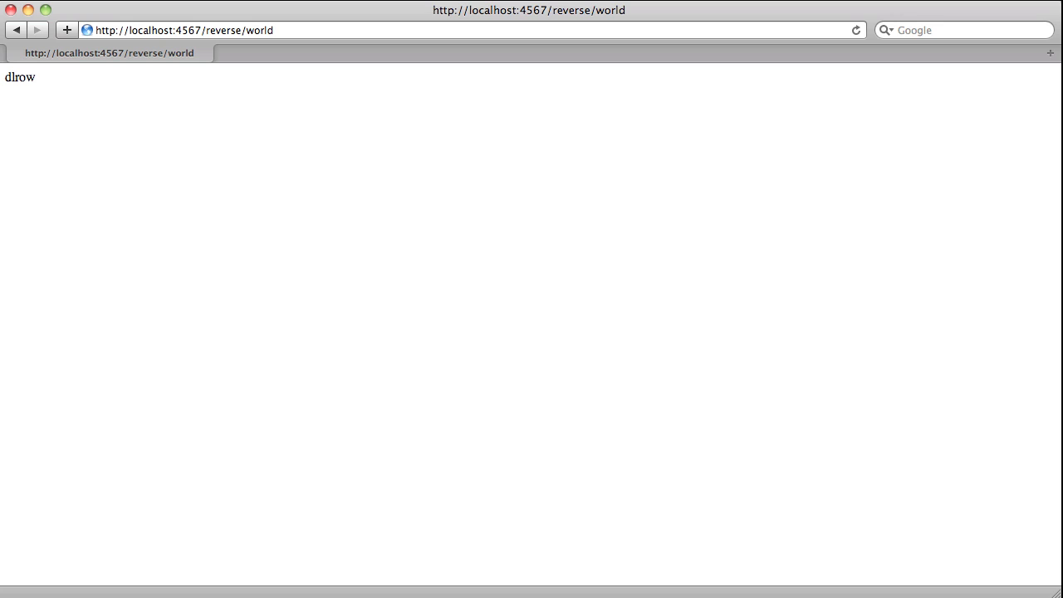
Select 'reverse' in Safari's address bar at localhost:4567/reverse/world.
double_click(223, 30)
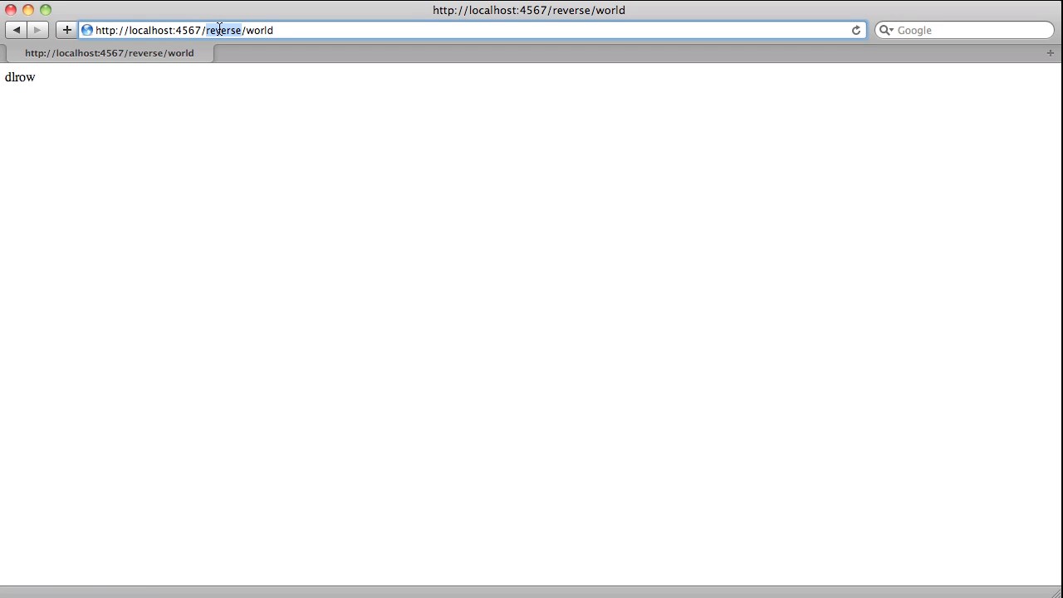